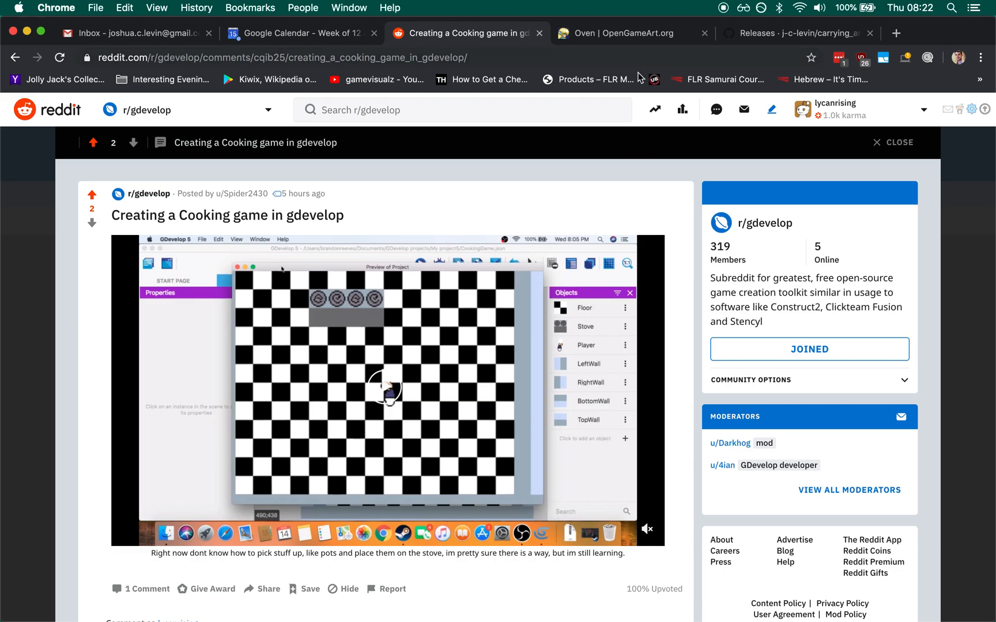
View the GitHub releases and OpenGameArt oven tabs, then switch over to the GDevelop project.
left_click(797, 33)
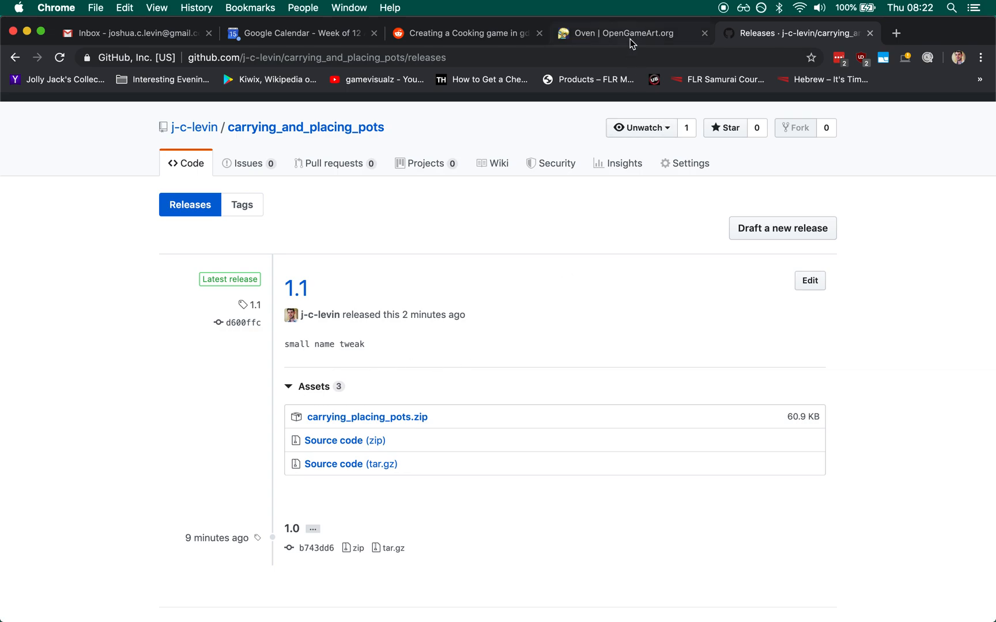
left_click(623, 33)
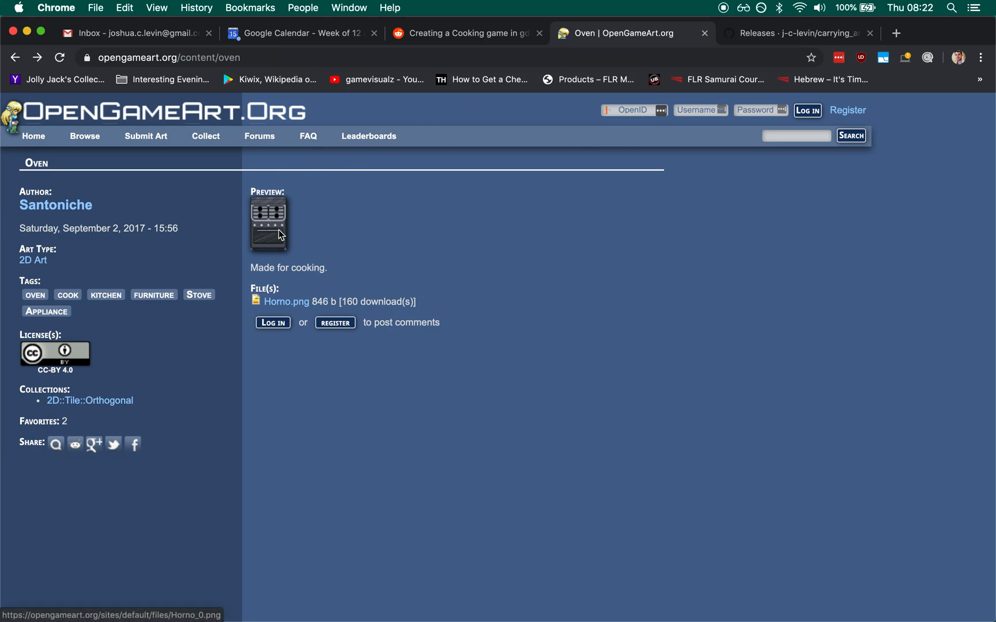
mouse_move(55, 204)
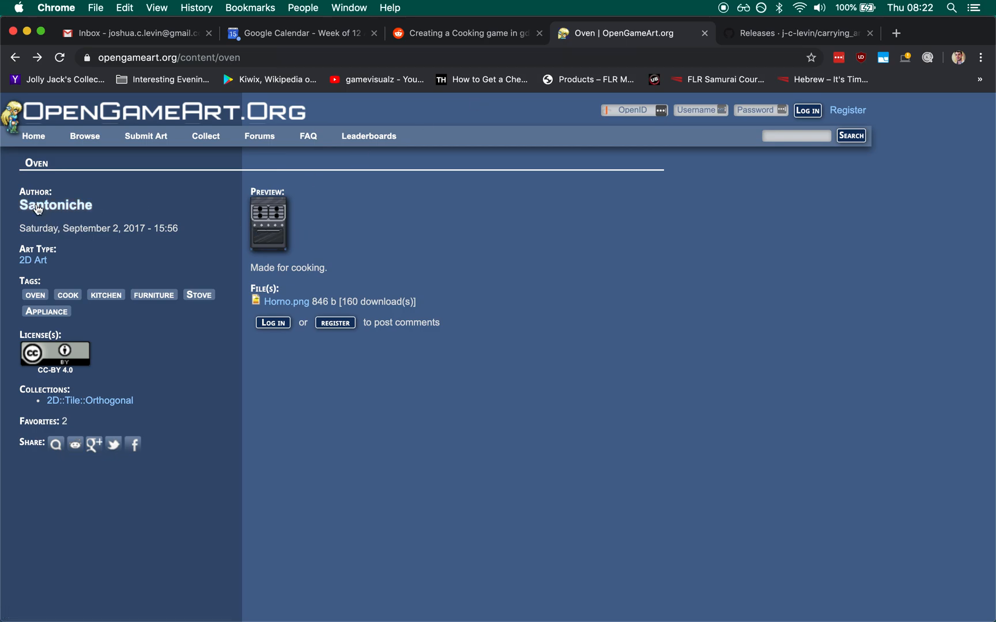
key("mission_control")
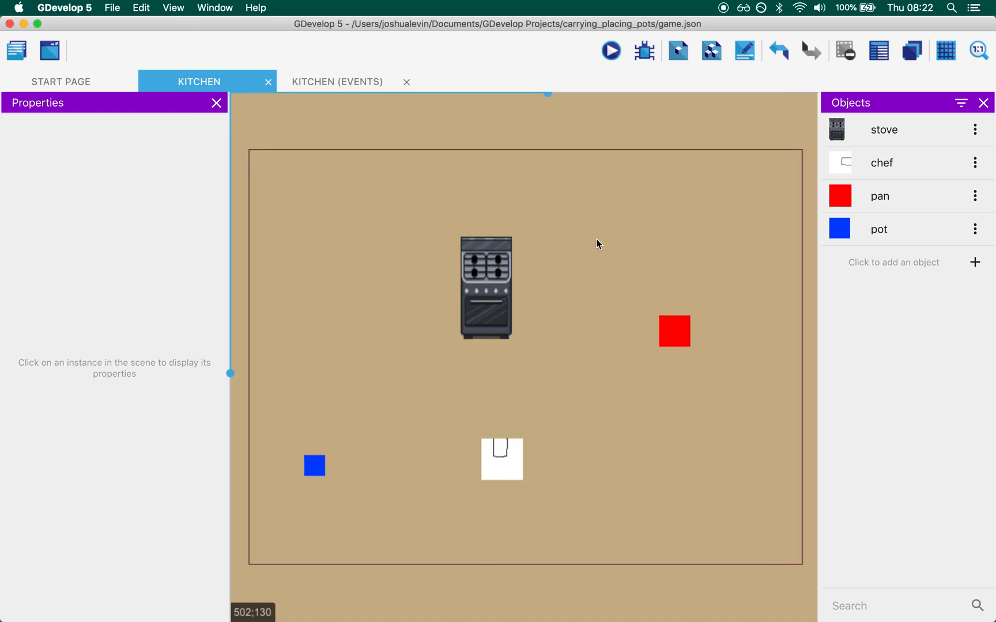
mouse_move(908, 197)
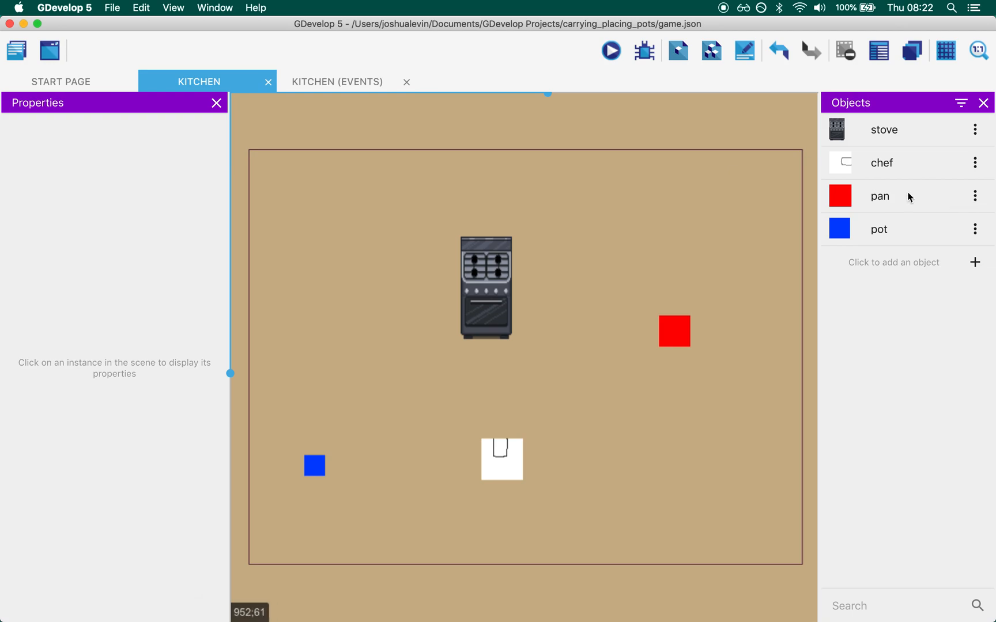
mouse_move(889, 134)
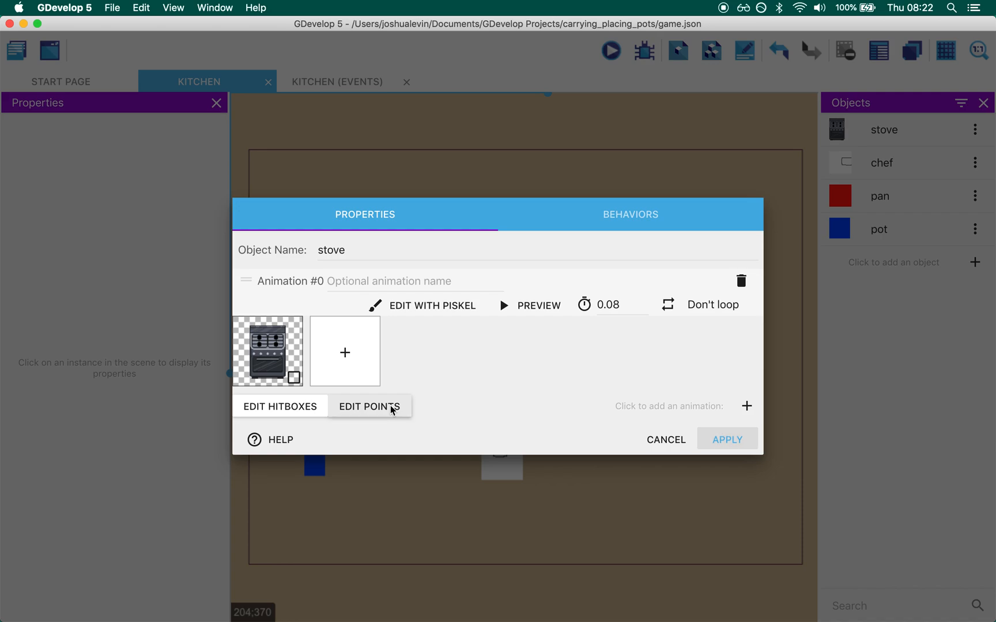
left_click(369, 407)
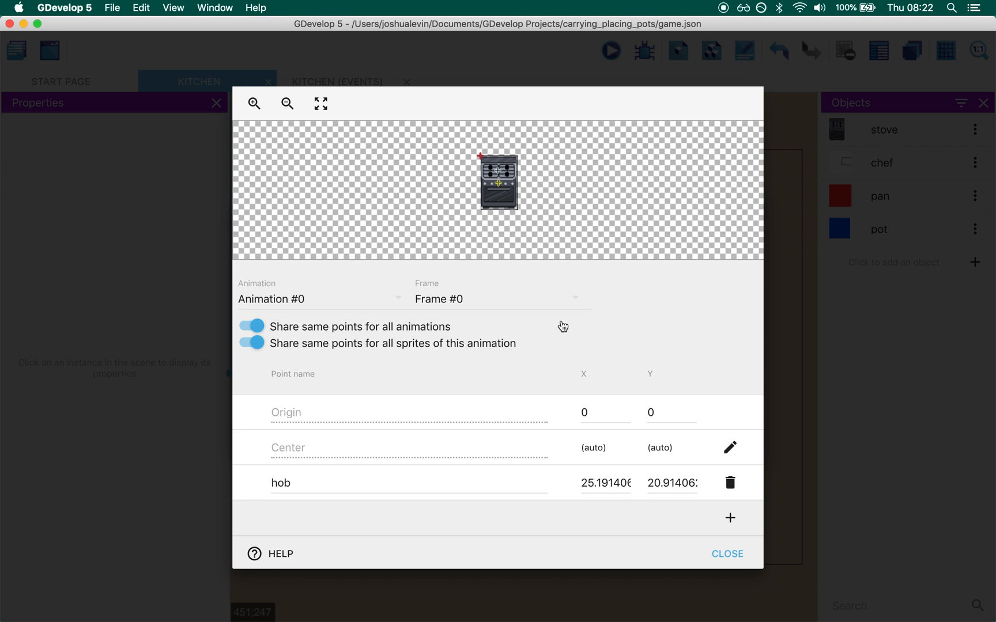
mouse_move(635, 337)
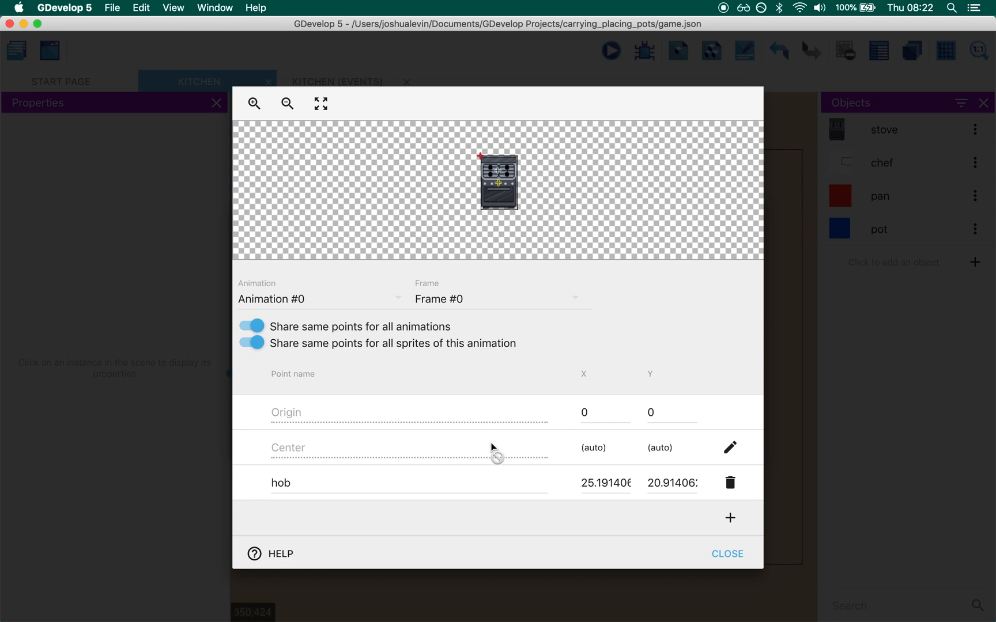
mouse_move(484, 425)
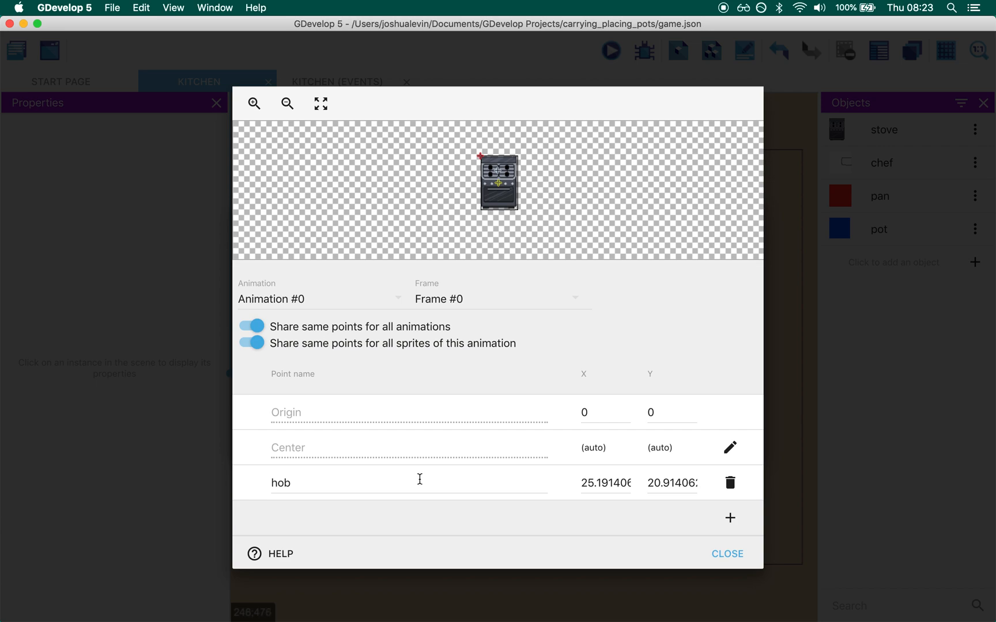
mouse_move(508, 175)
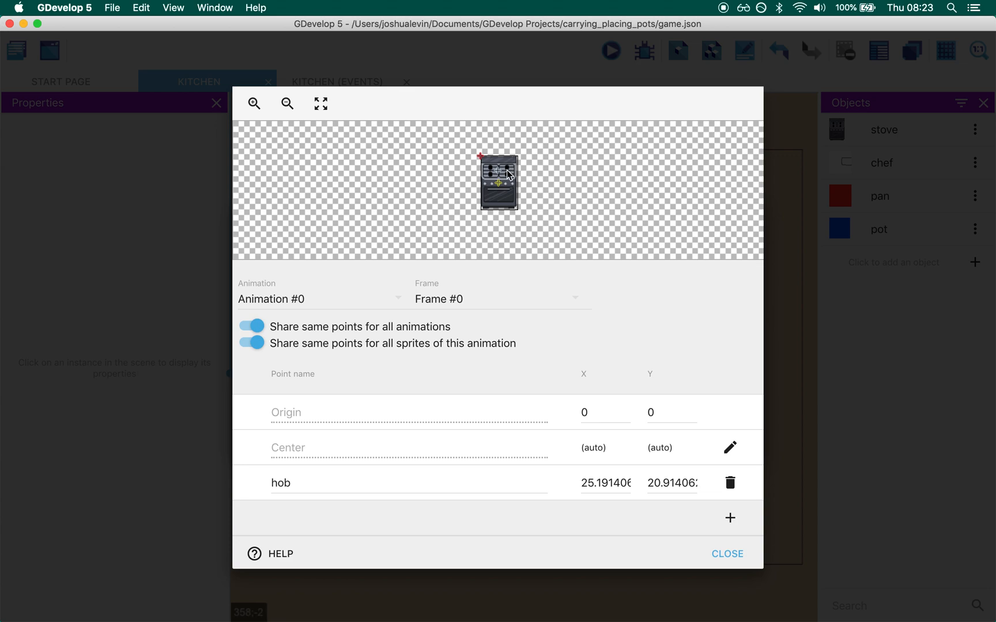
left_click(253, 104)
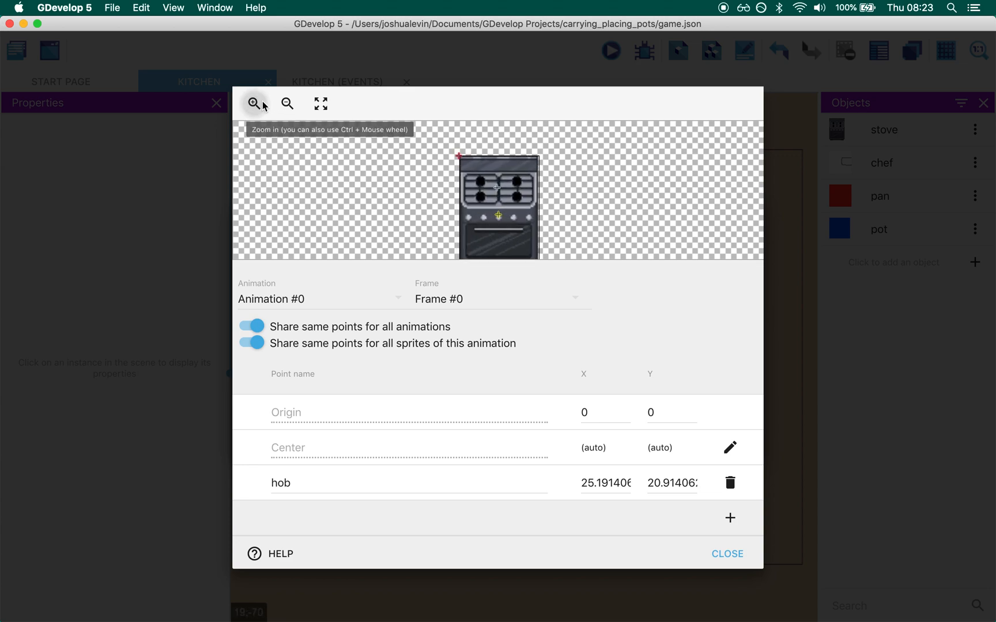
left_click(254, 103)
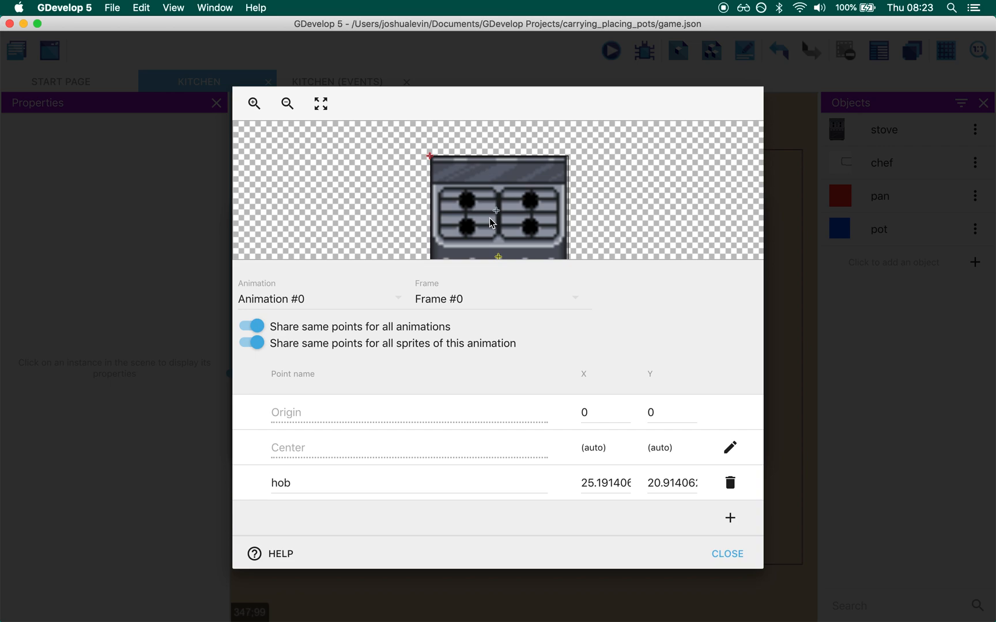
mouse_move(726, 553)
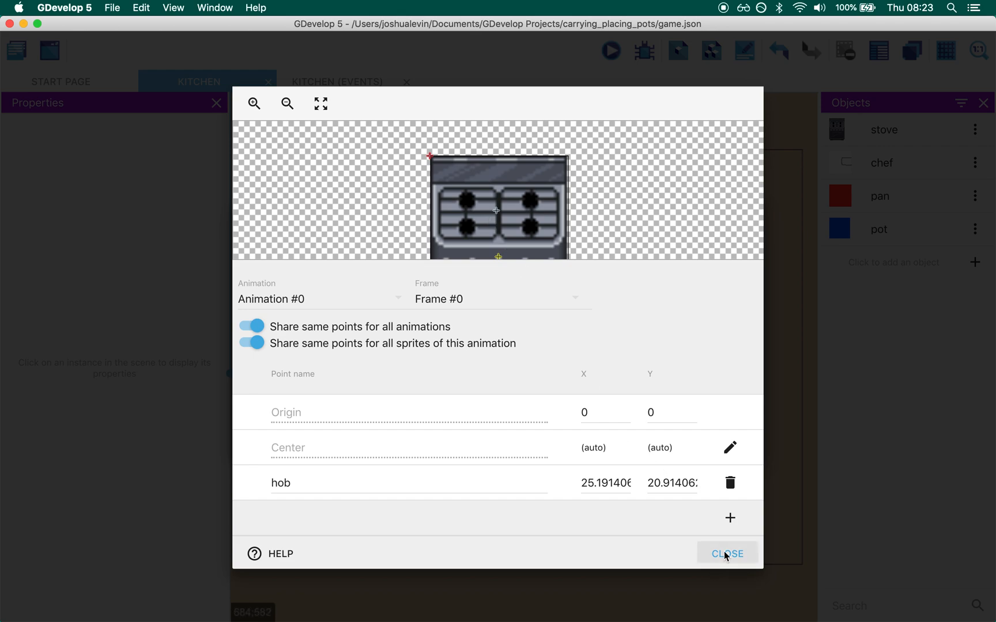
left_click(726, 553)
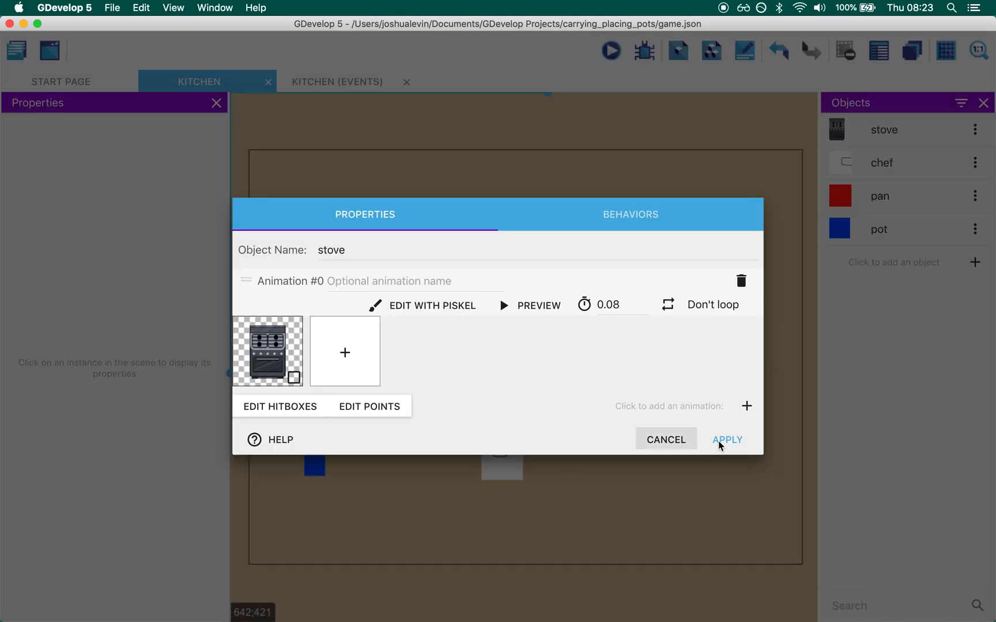
Apply the stove settings, then inspect the chef's TopDownMovement behaviour and its 'carry' point.
left_click(727, 439)
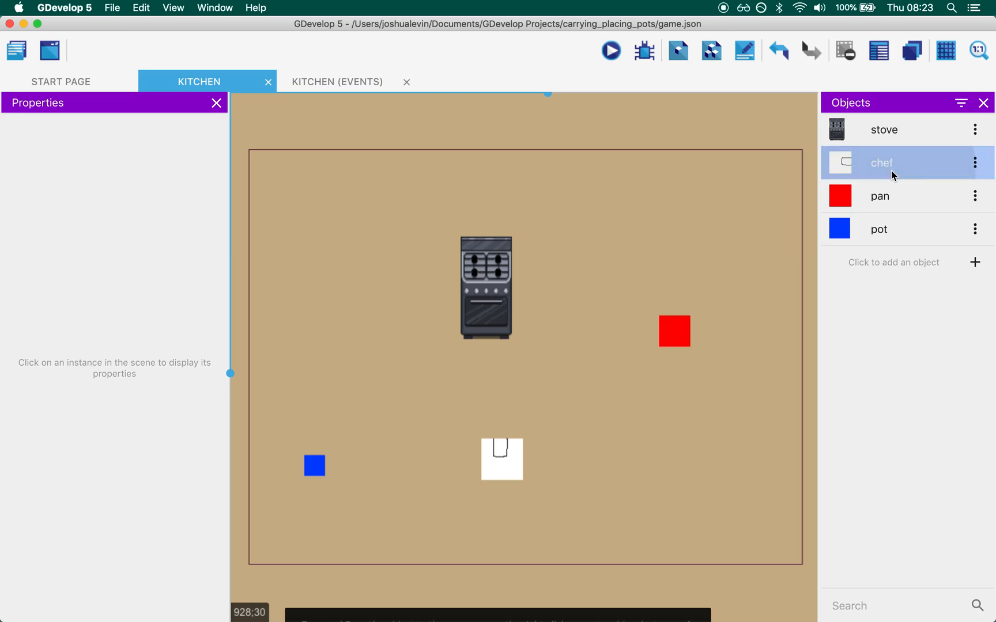
double_click(881, 162)
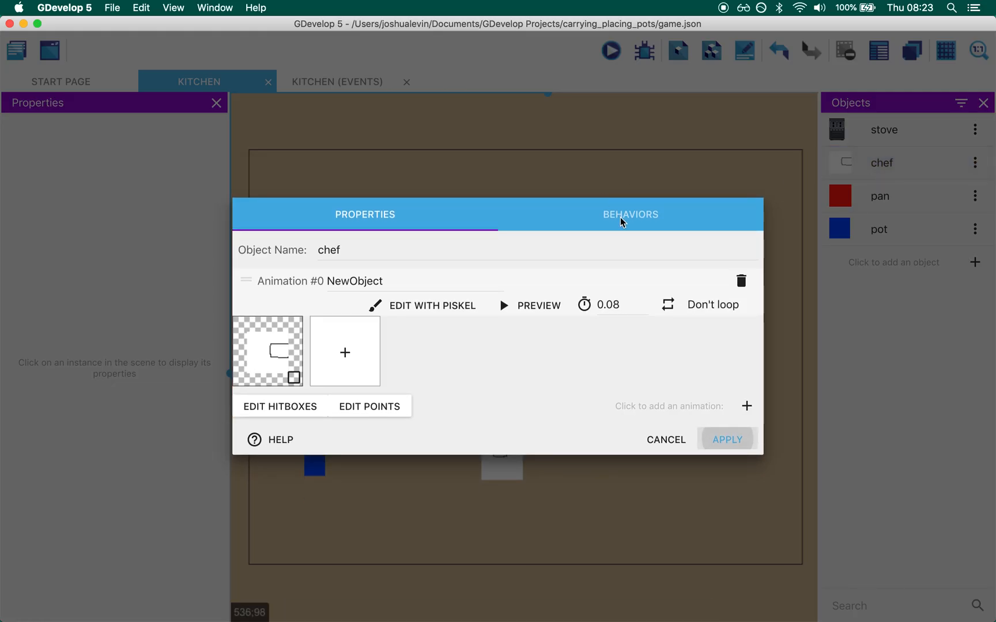
left_click(630, 214)
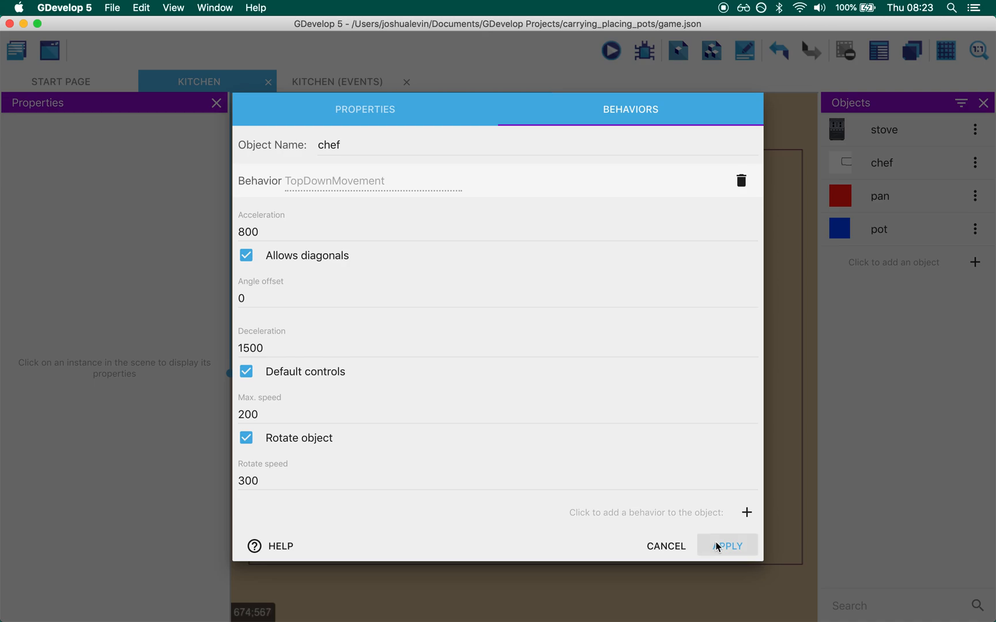
left_click(364, 109)
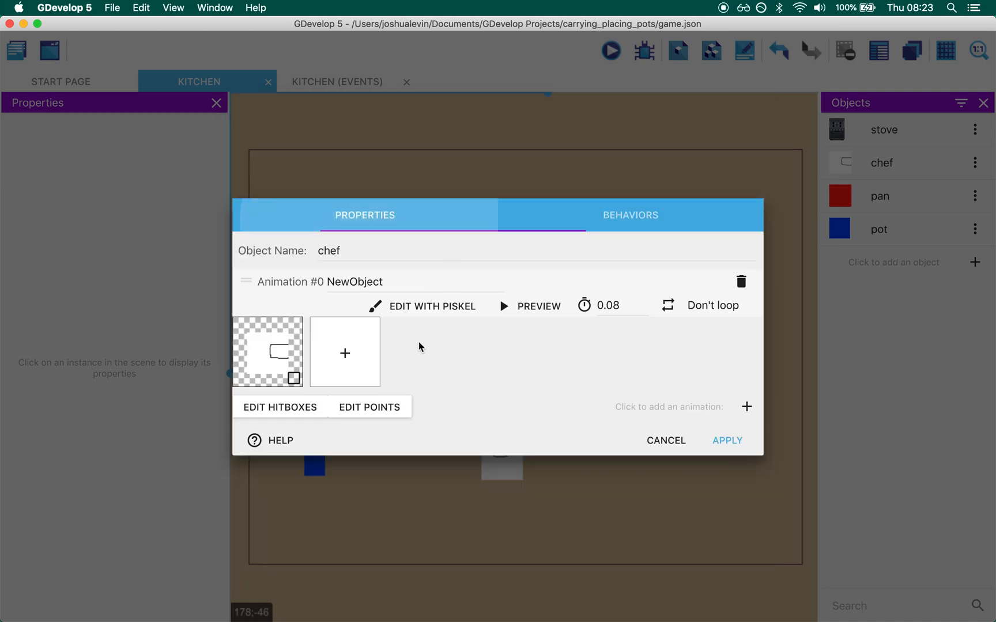
left_click(369, 407)
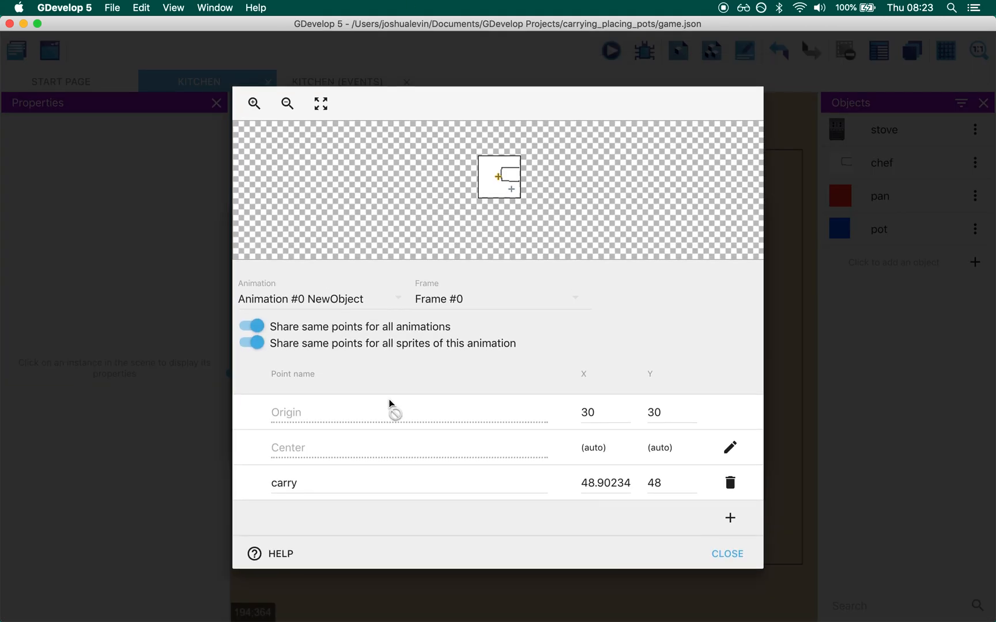
mouse_move(528, 189)
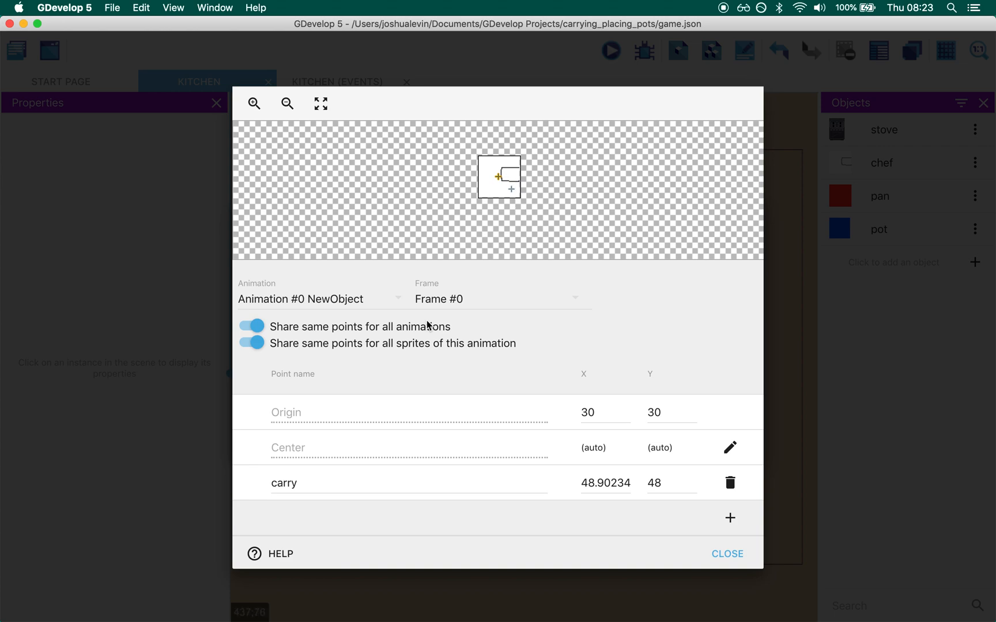
mouse_move(495, 211)
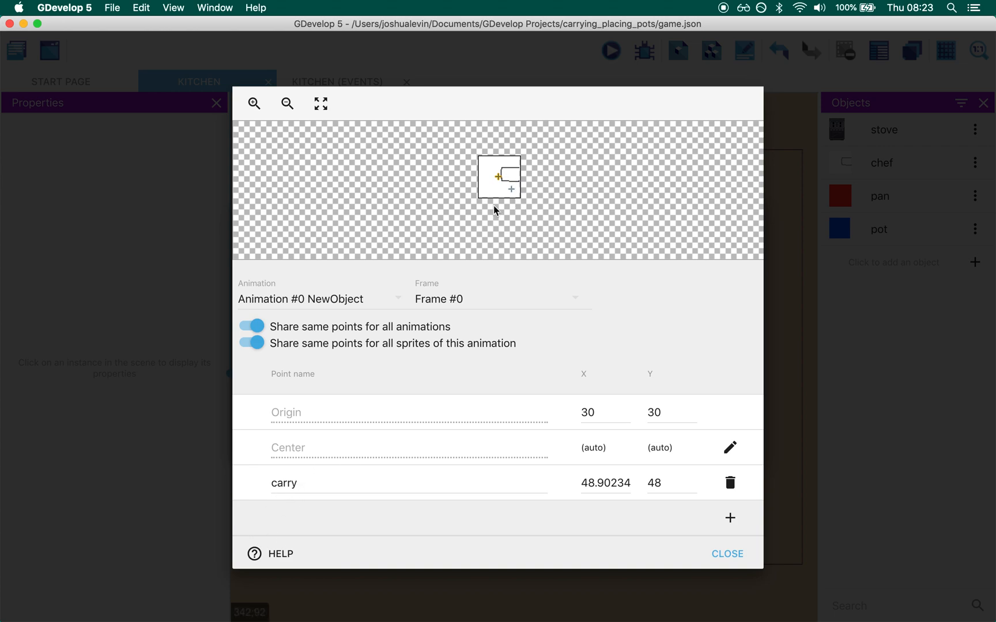
mouse_move(521, 244)
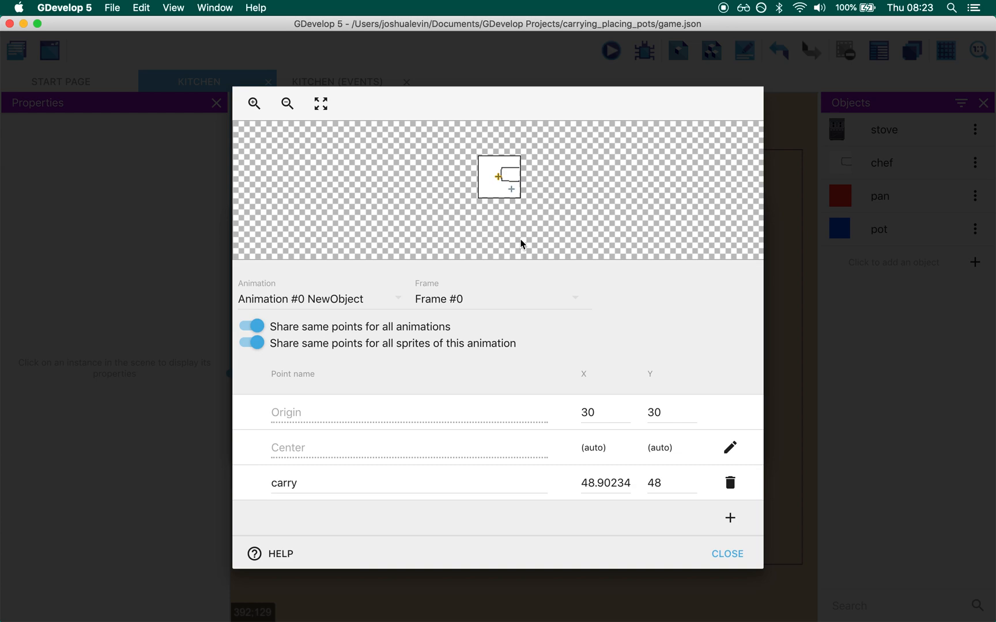
mouse_move(588, 286)
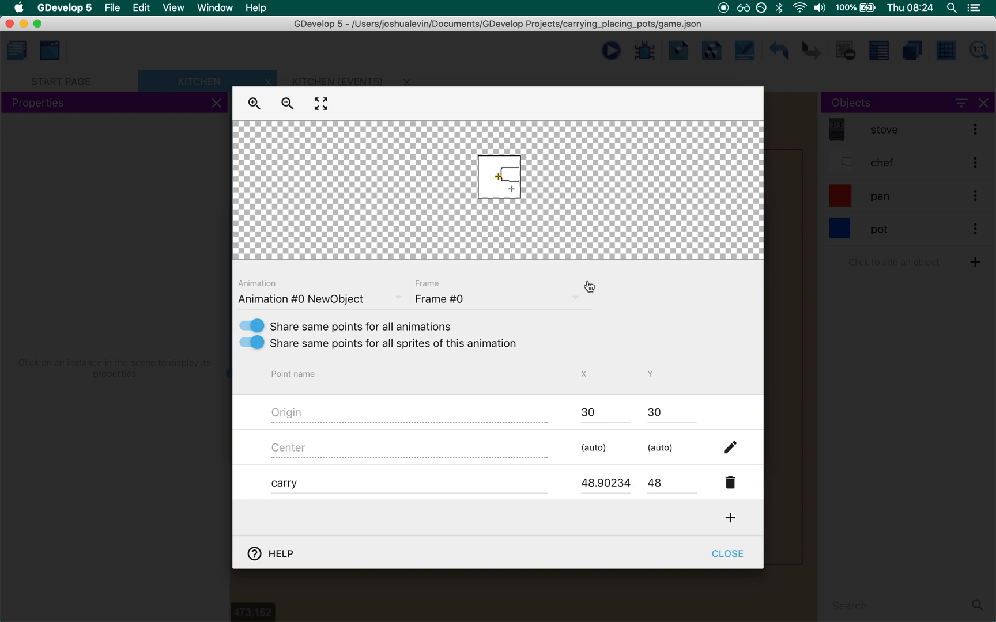
mouse_move(675, 319)
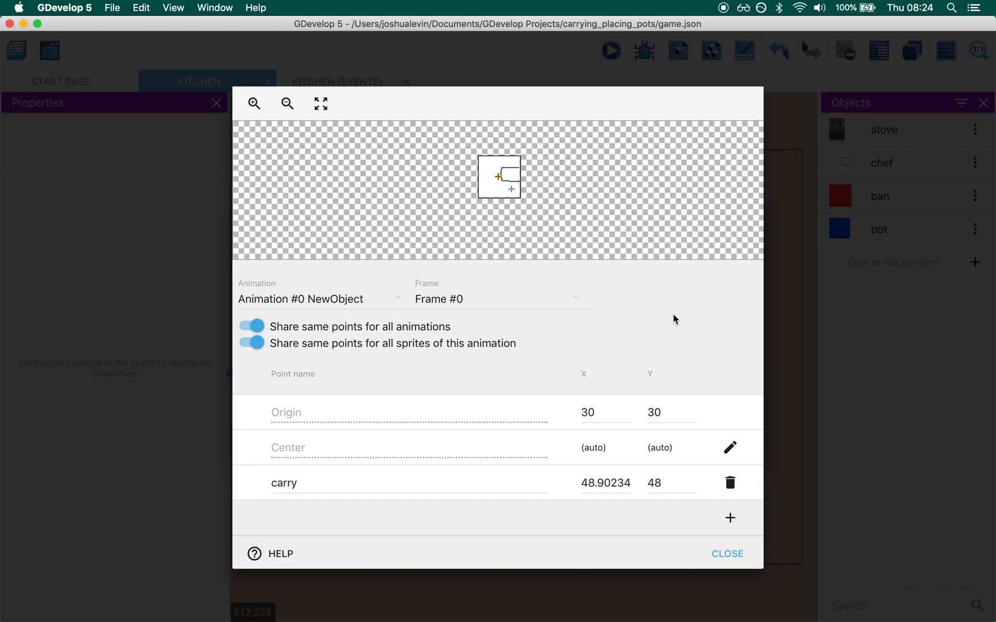
mouse_move(723, 456)
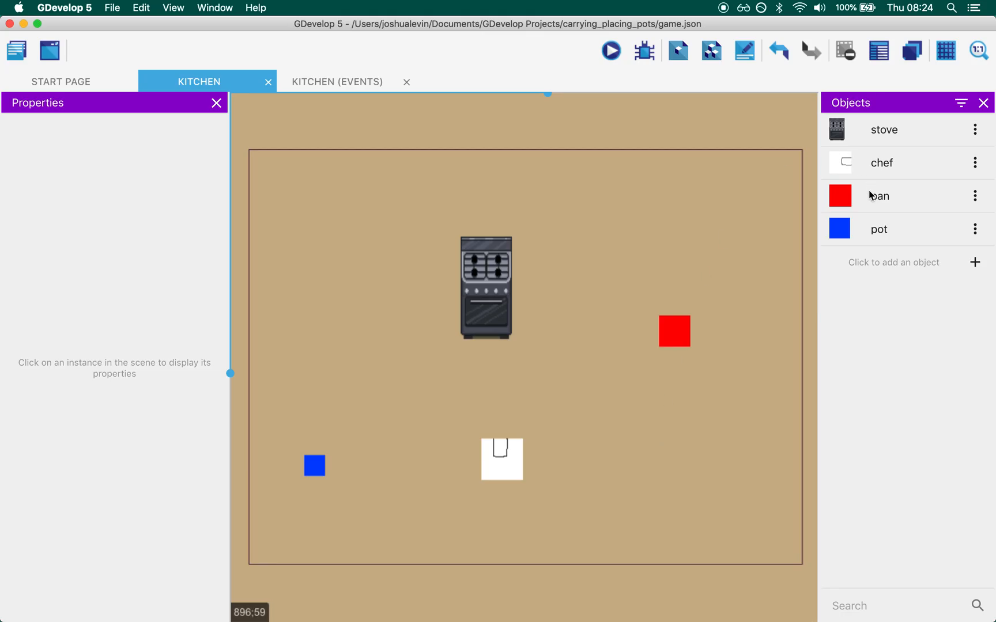
mouse_move(686, 426)
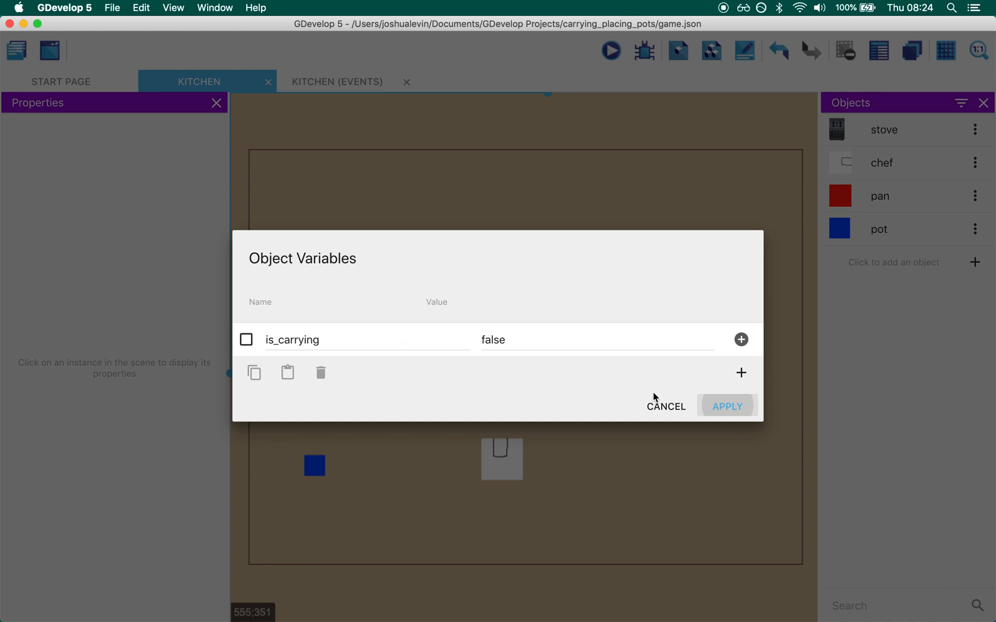
mouse_move(665, 407)
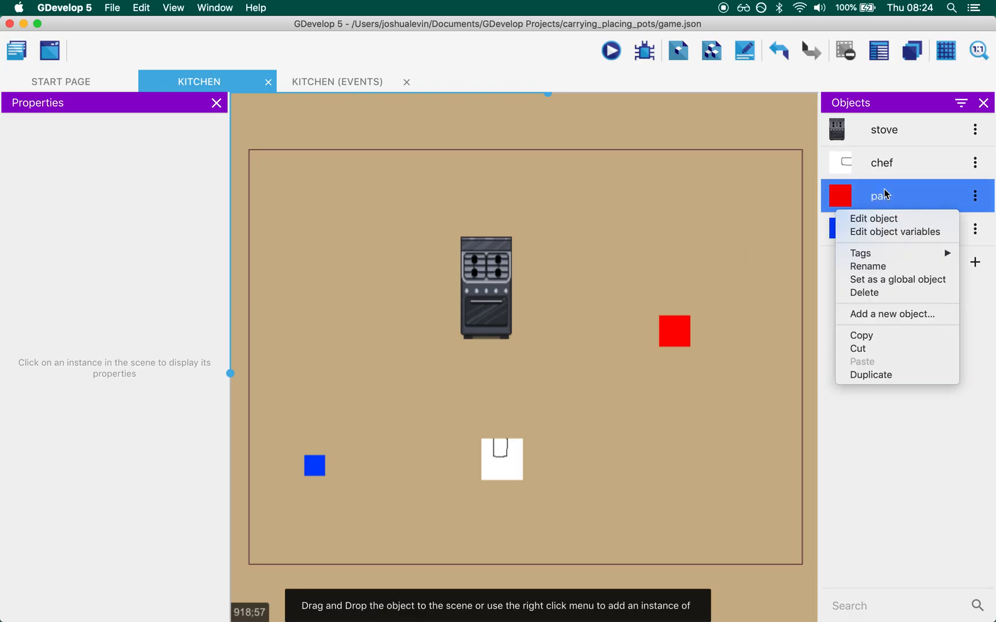
left_click(895, 231)
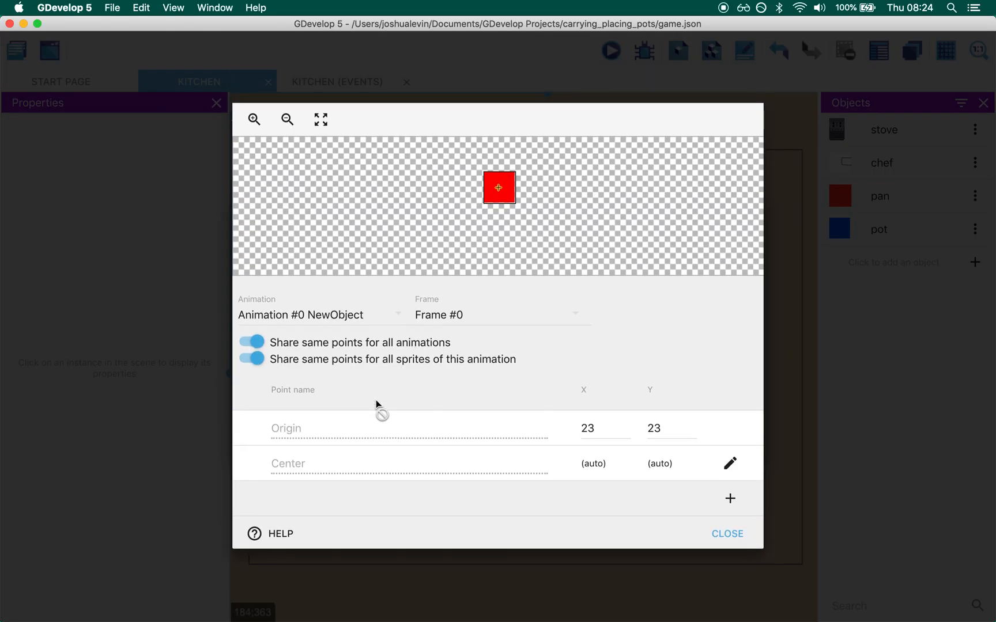
mouse_move(727, 533)
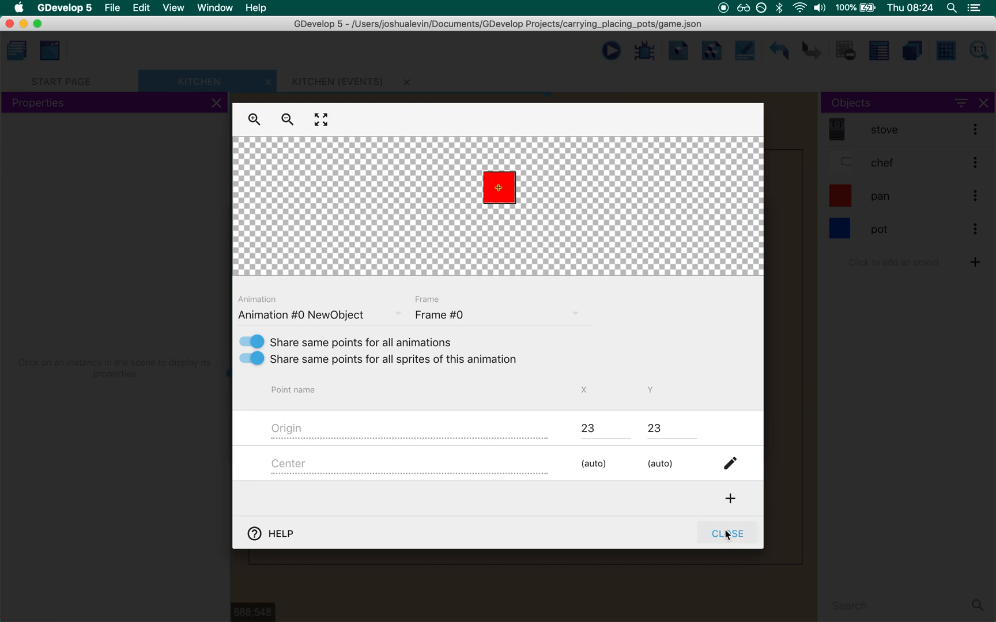
left_click(726, 534)
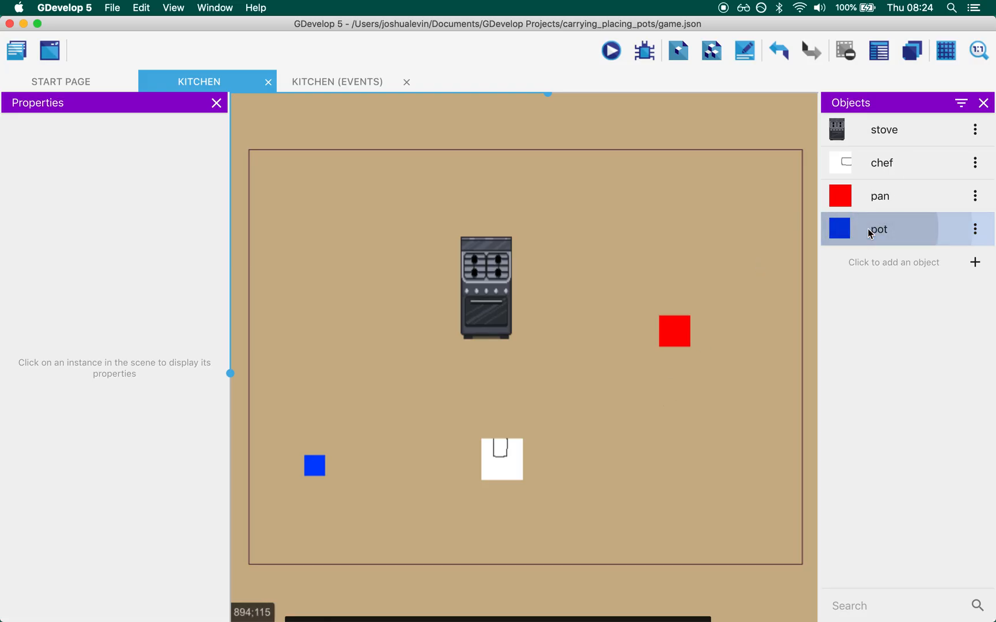
double_click(880, 229)
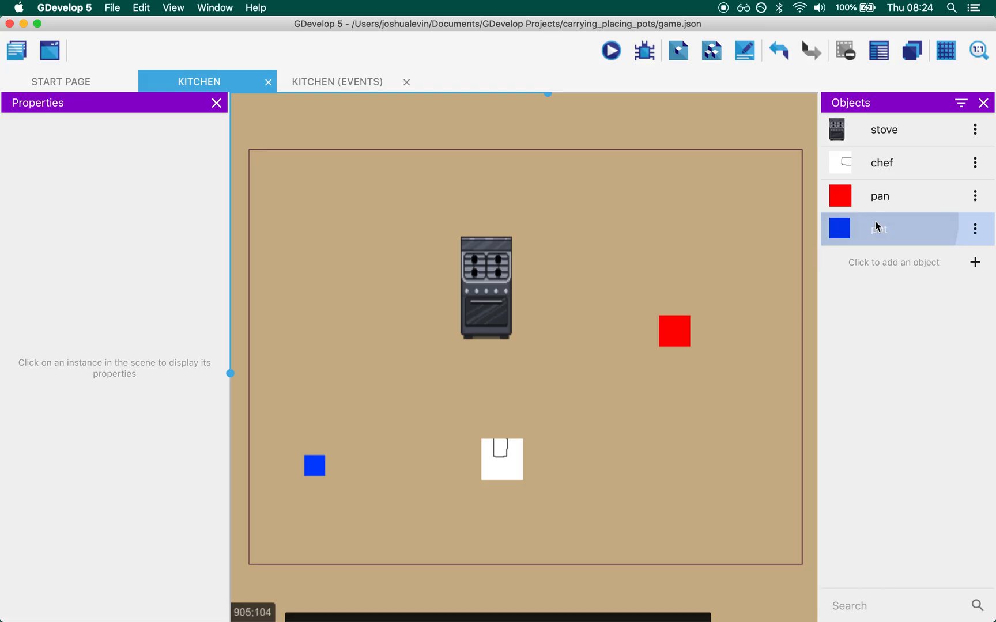
left_click(878, 229)
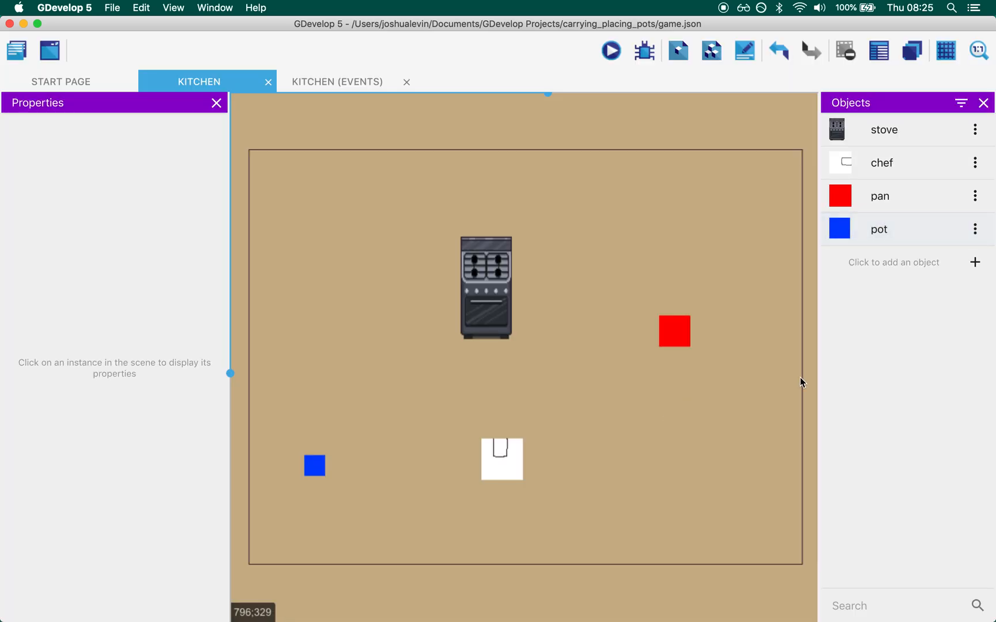
mouse_move(356, 70)
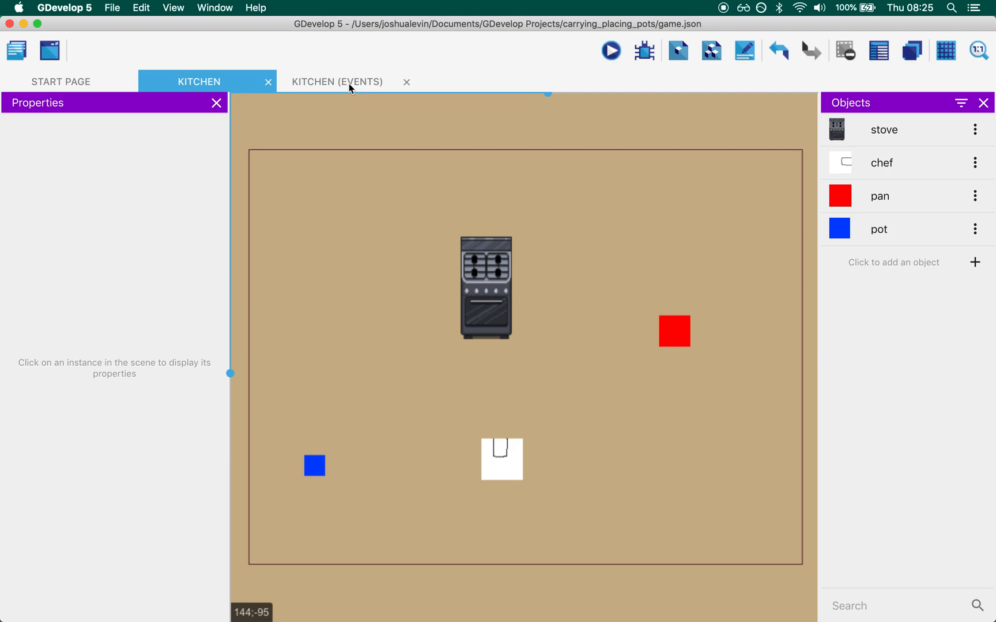
Show the kitchen event sheet with the 'Pick up a utensil…' group expanded.
left_click(337, 82)
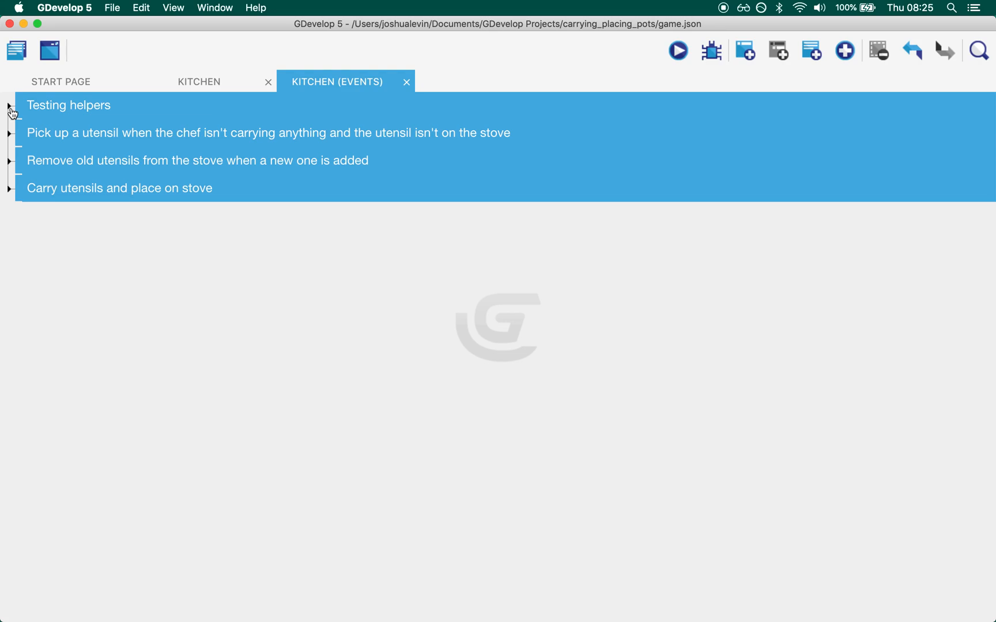
left_click(8, 105)
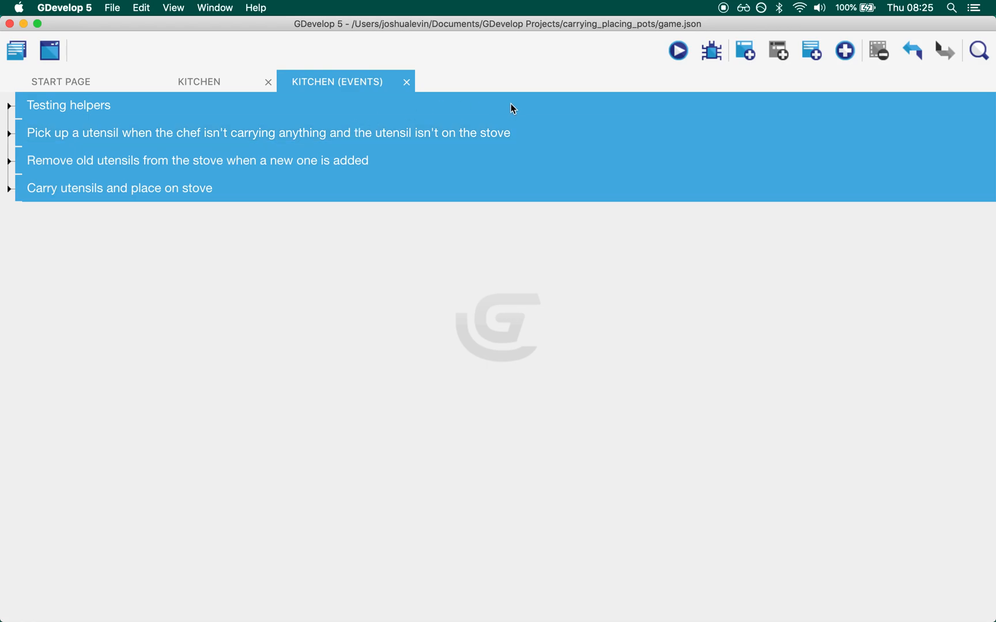
mouse_move(14, 125)
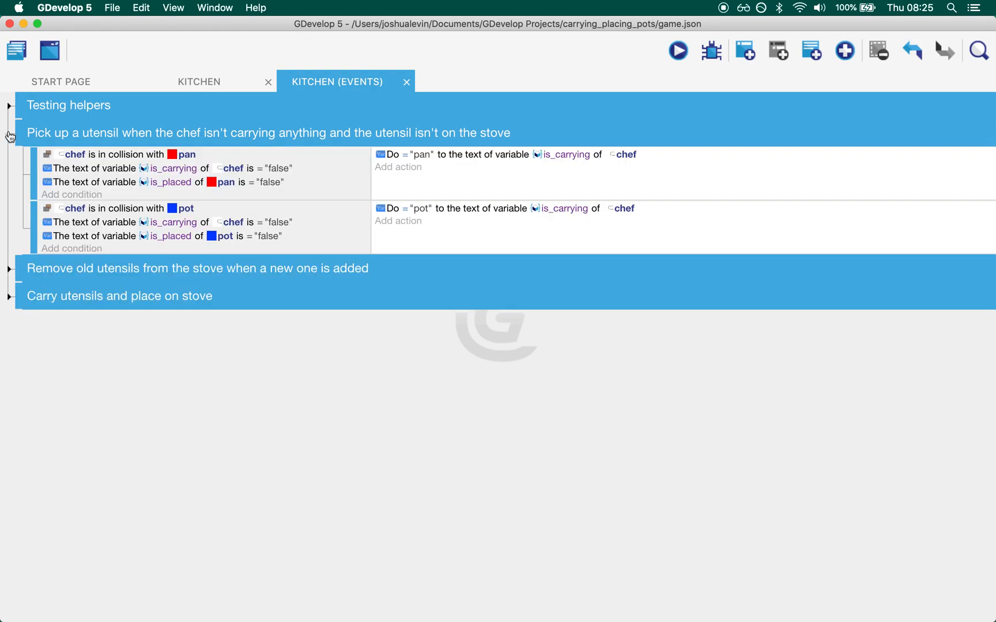
Collapse the 'Pick up a utensil…' group to its heading.
left_click(114, 154)
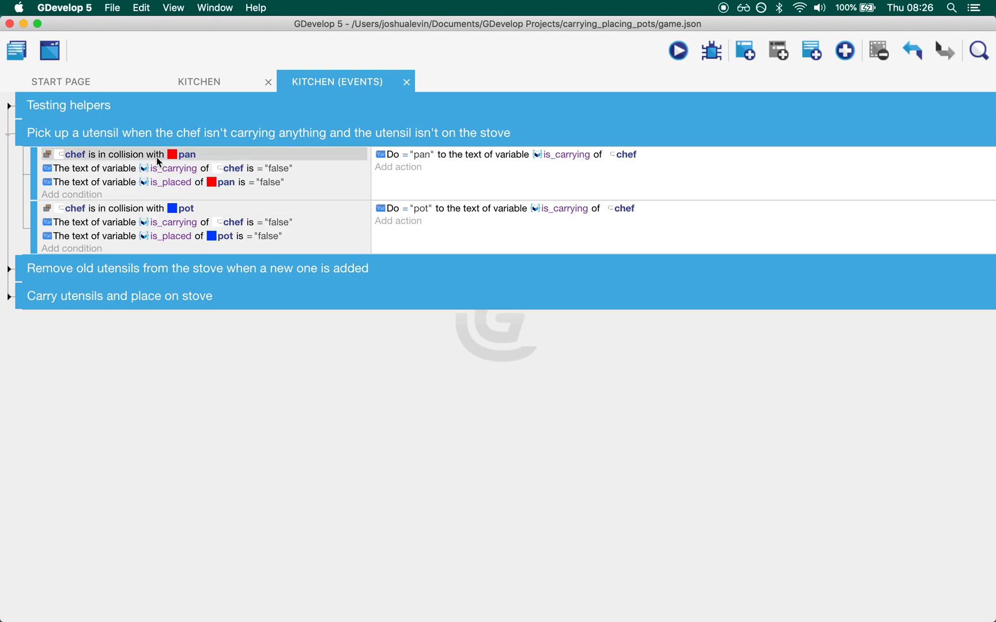
mouse_move(211, 157)
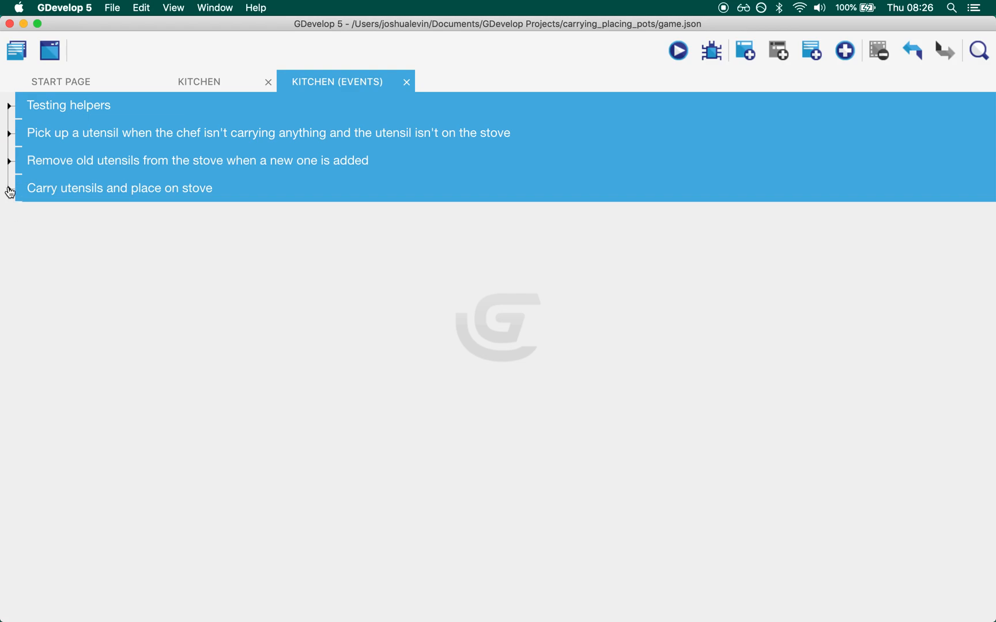
Expand the carry-and-place group with the pot sub-event folded, selecting the nearest-pan condition.
left_click(9, 188)
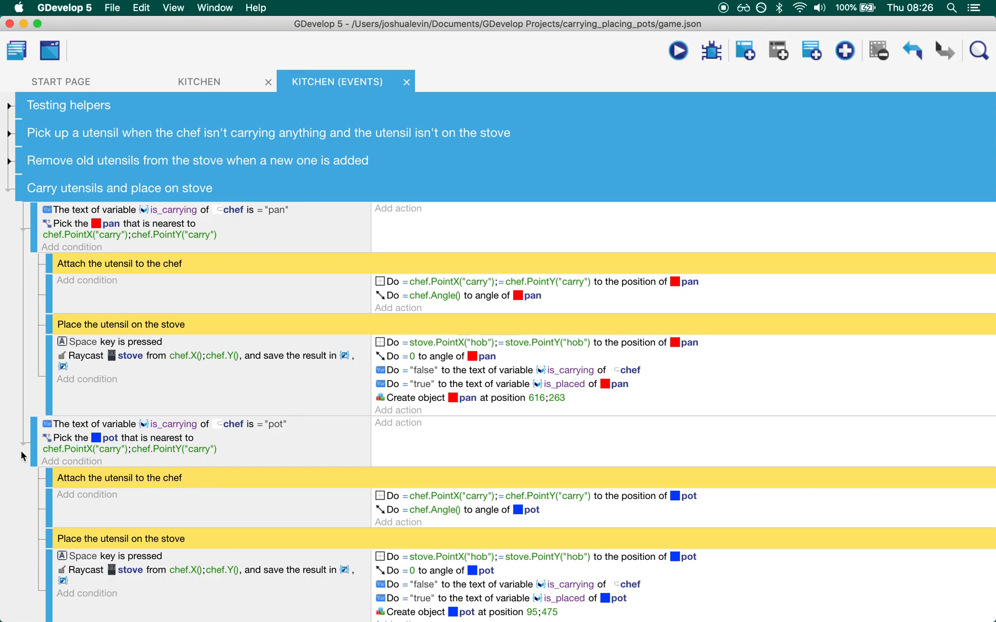
left_click(24, 443)
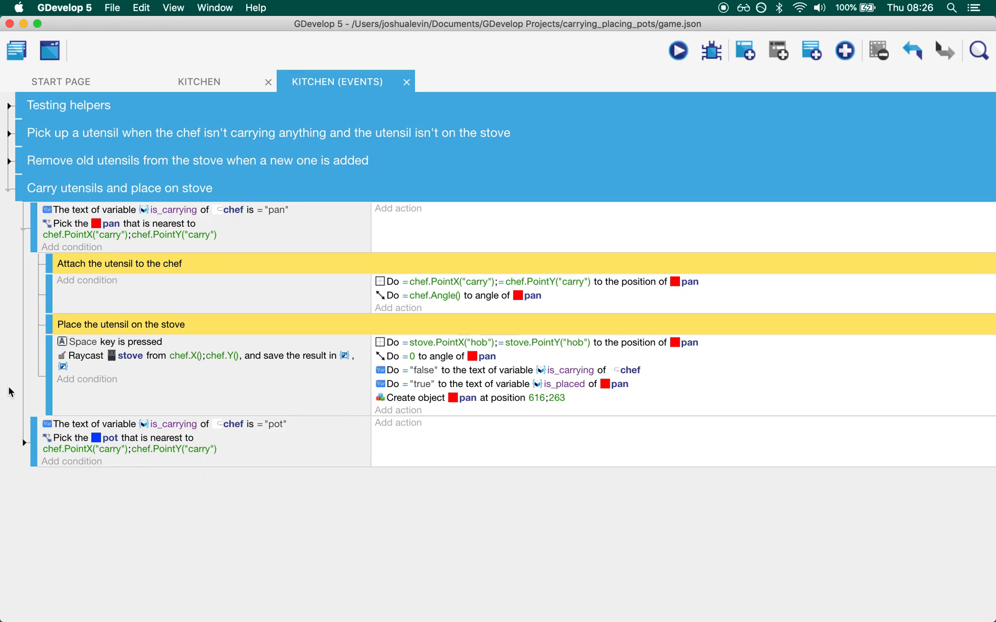
mouse_move(84, 185)
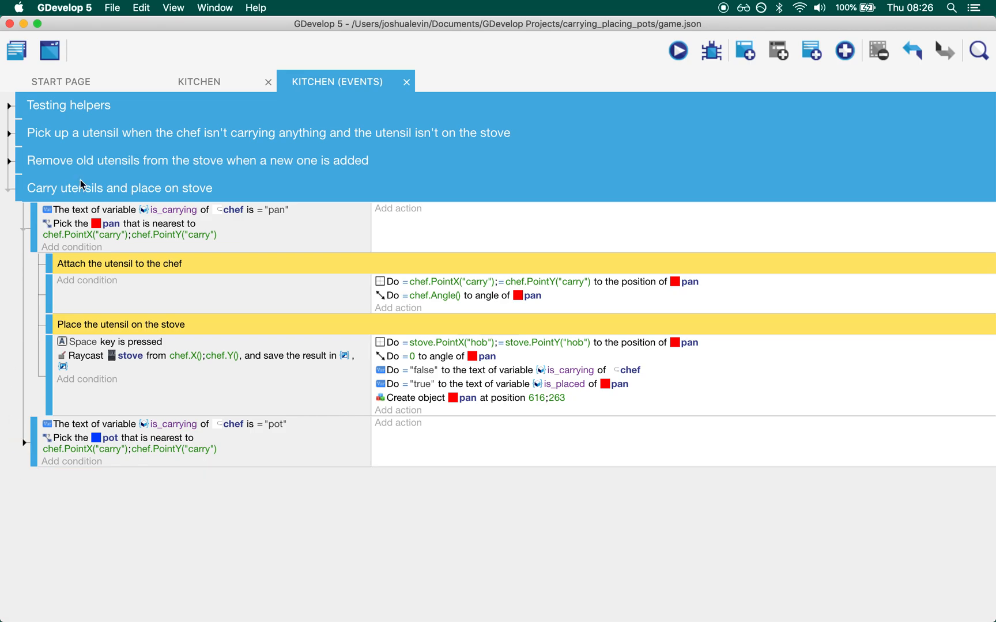
mouse_move(318, 214)
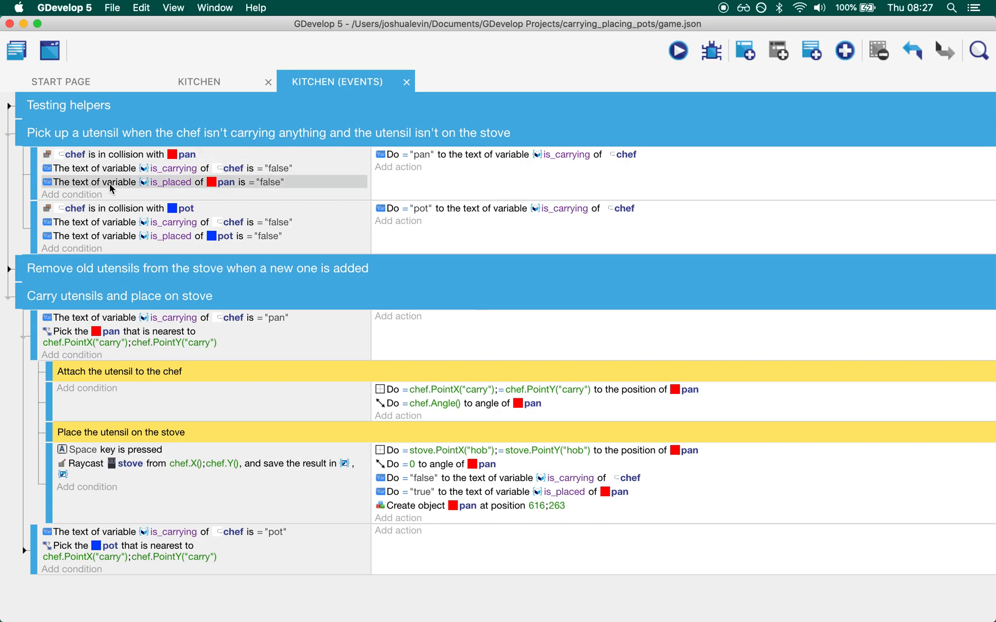
mouse_move(239, 353)
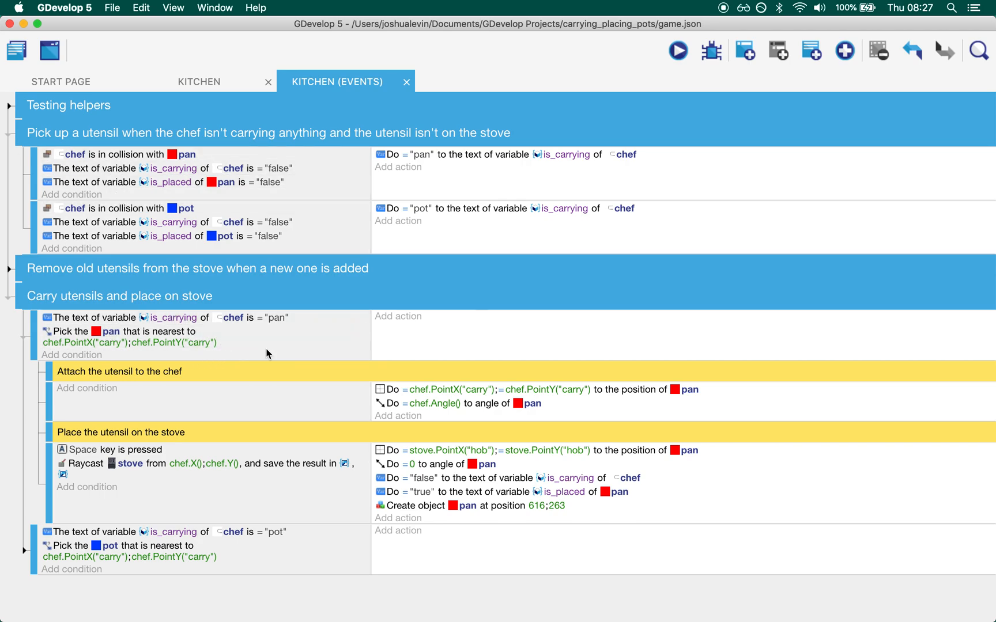
left_click(127, 336)
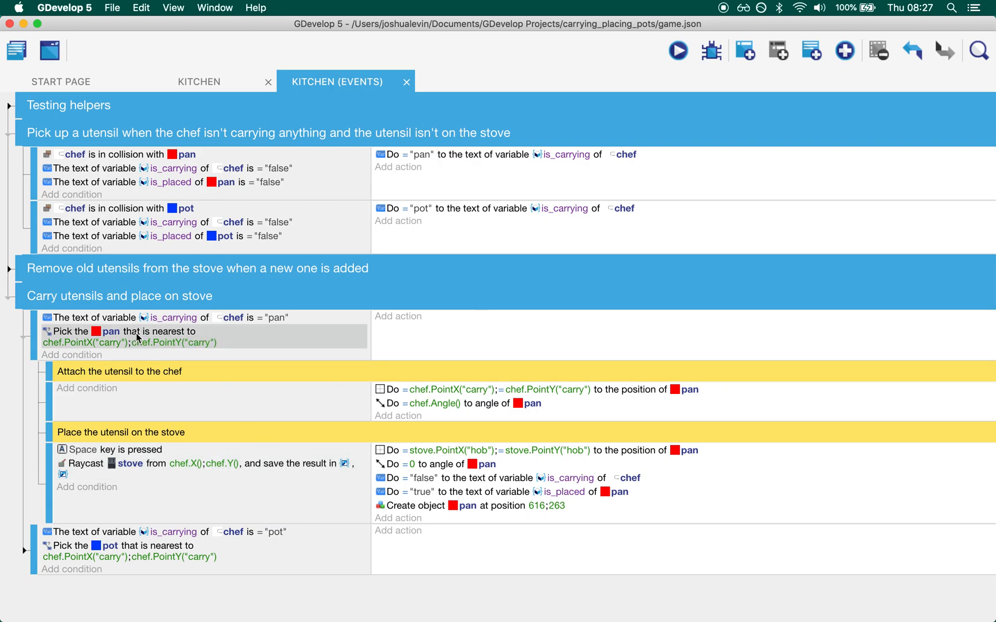
mouse_move(232, 344)
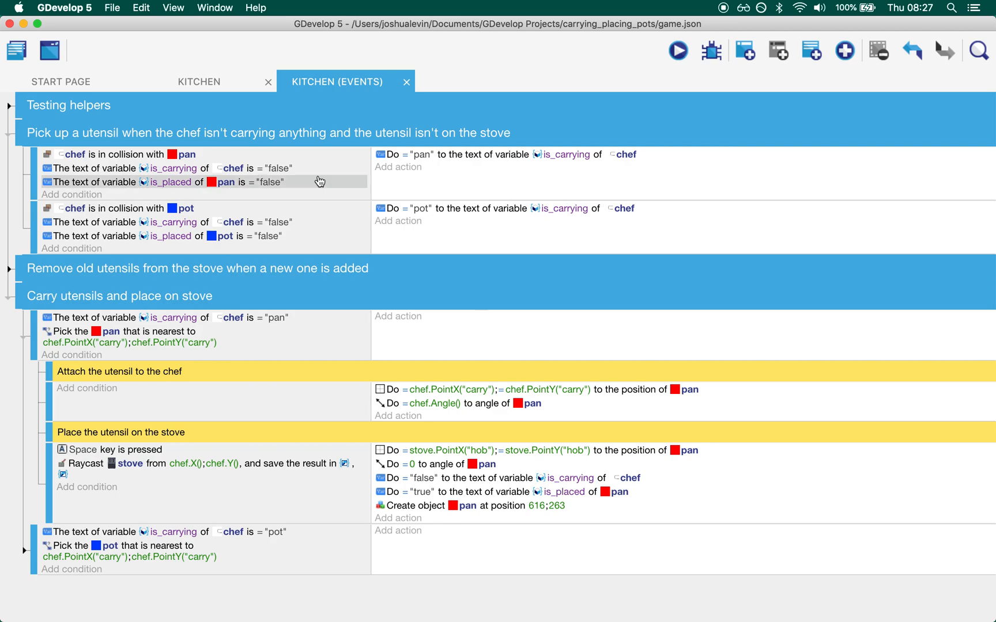
mouse_move(353, 198)
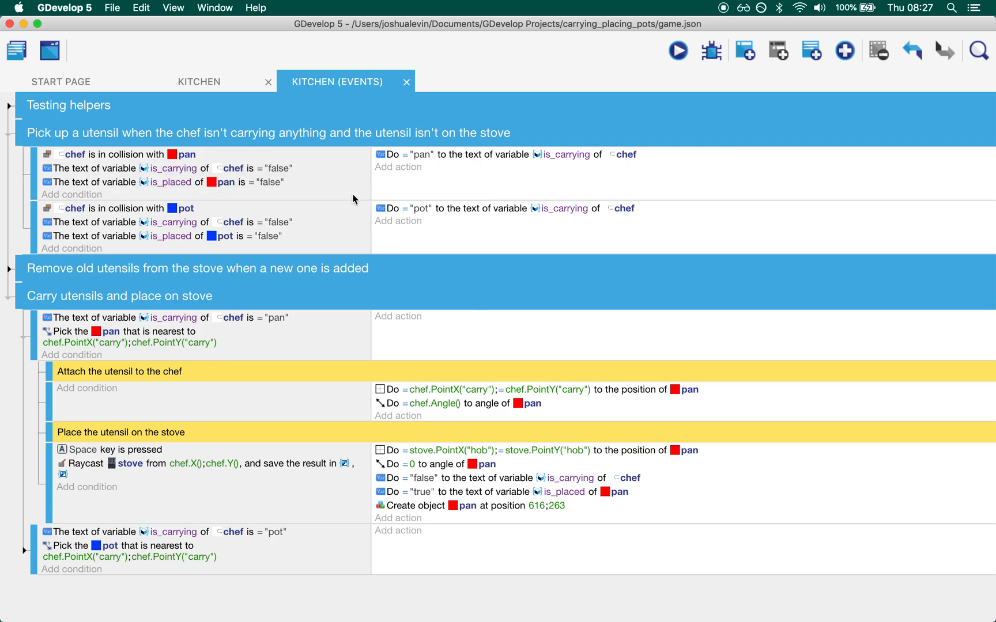
left_click(9, 133)
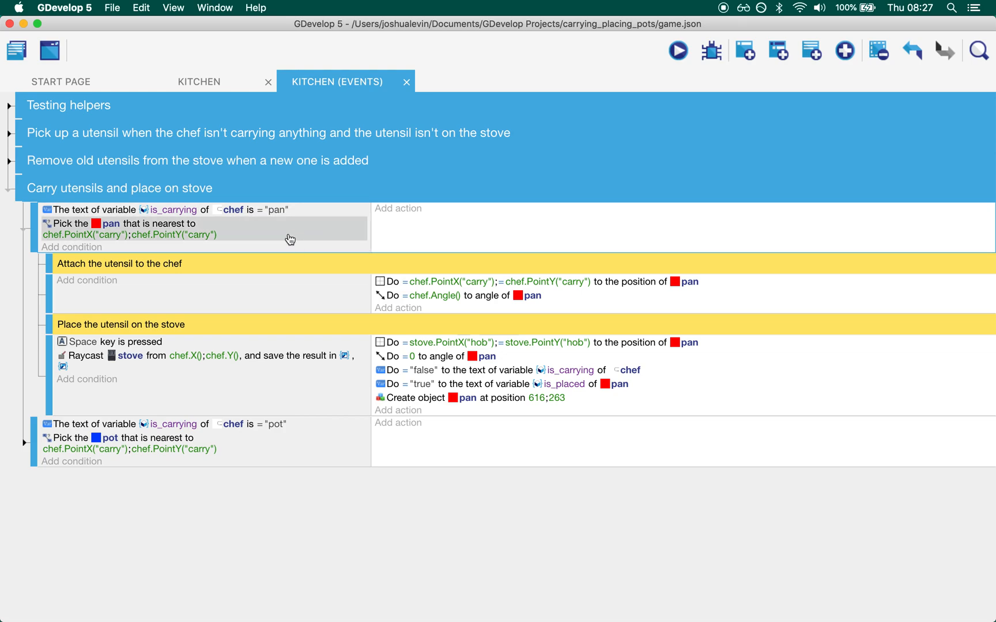
mouse_move(326, 250)
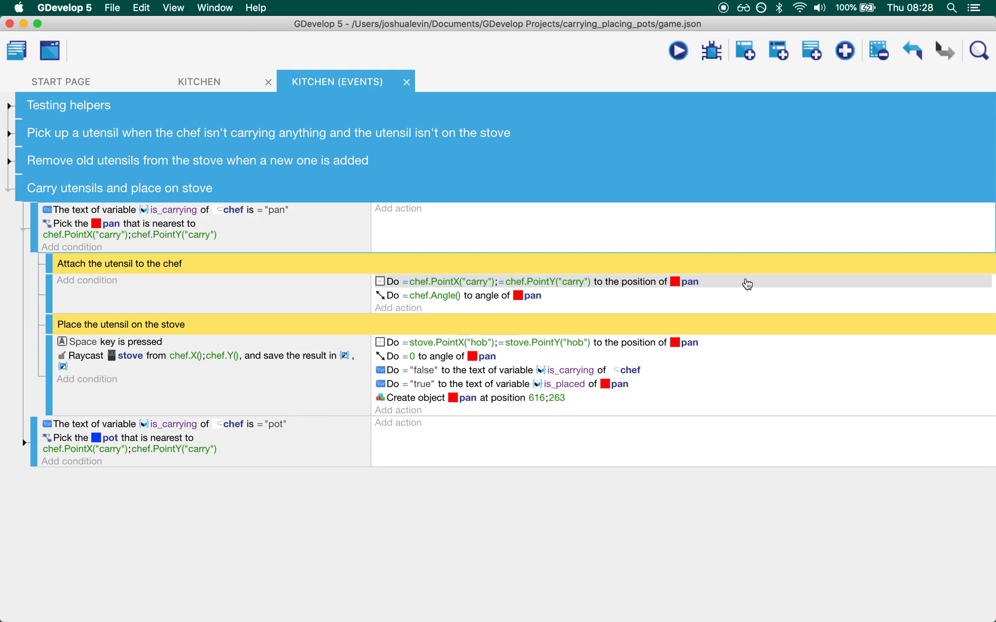
mouse_move(738, 279)
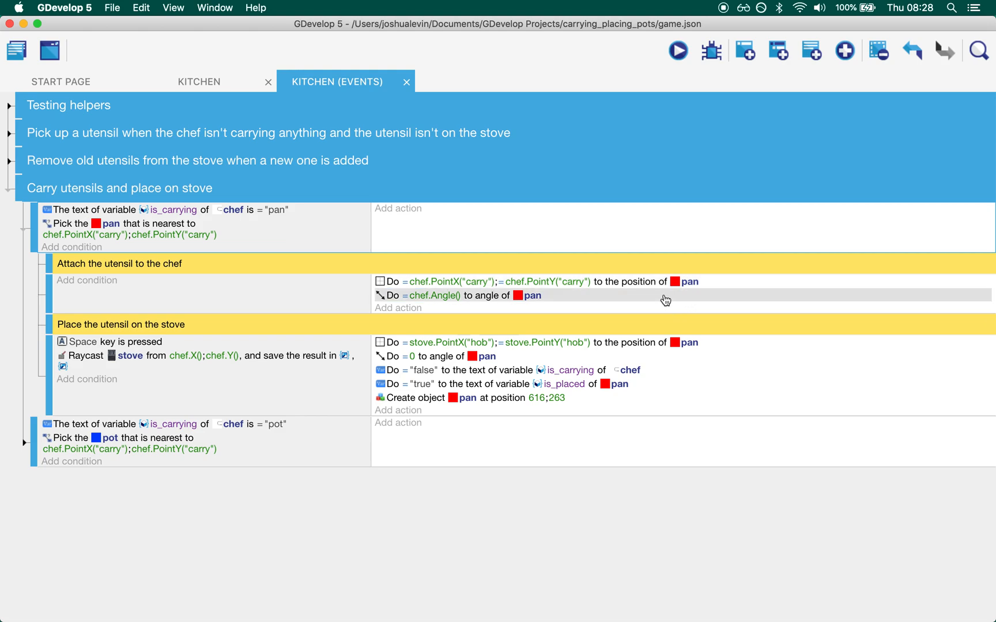
mouse_move(656, 17)
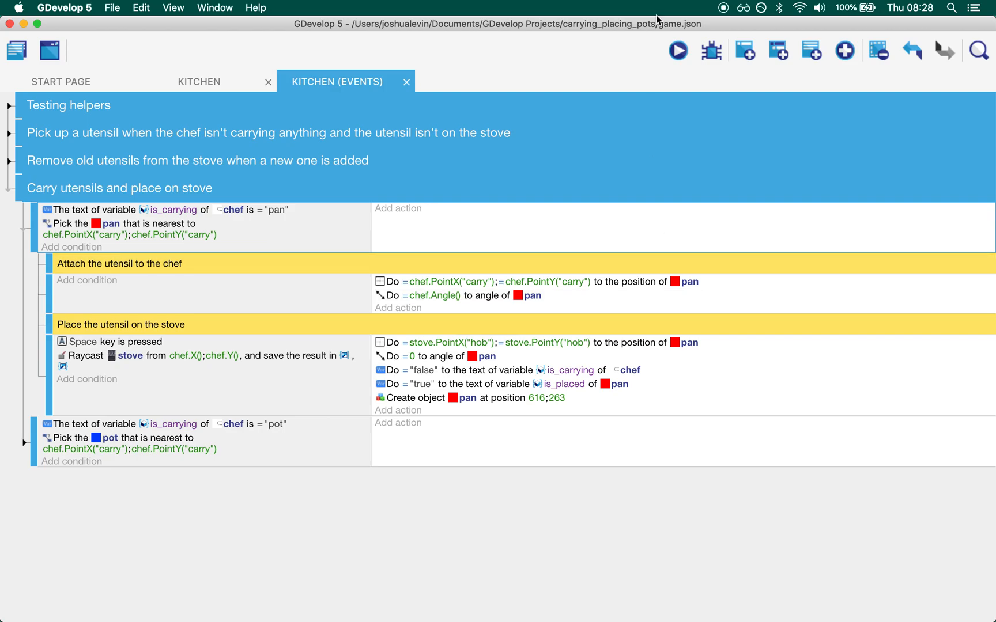
left_click(677, 51)
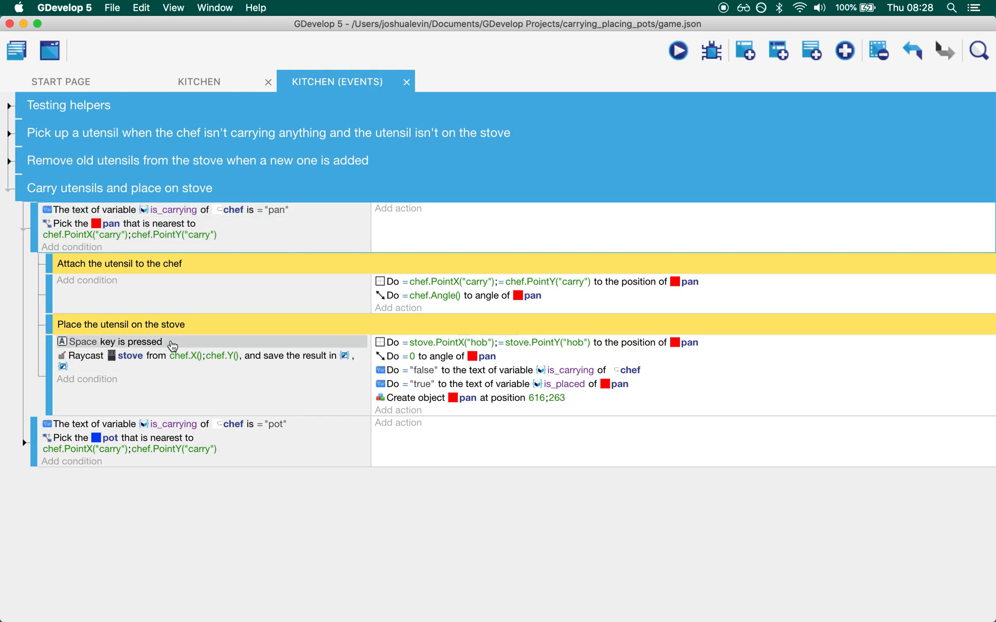
mouse_move(235, 406)
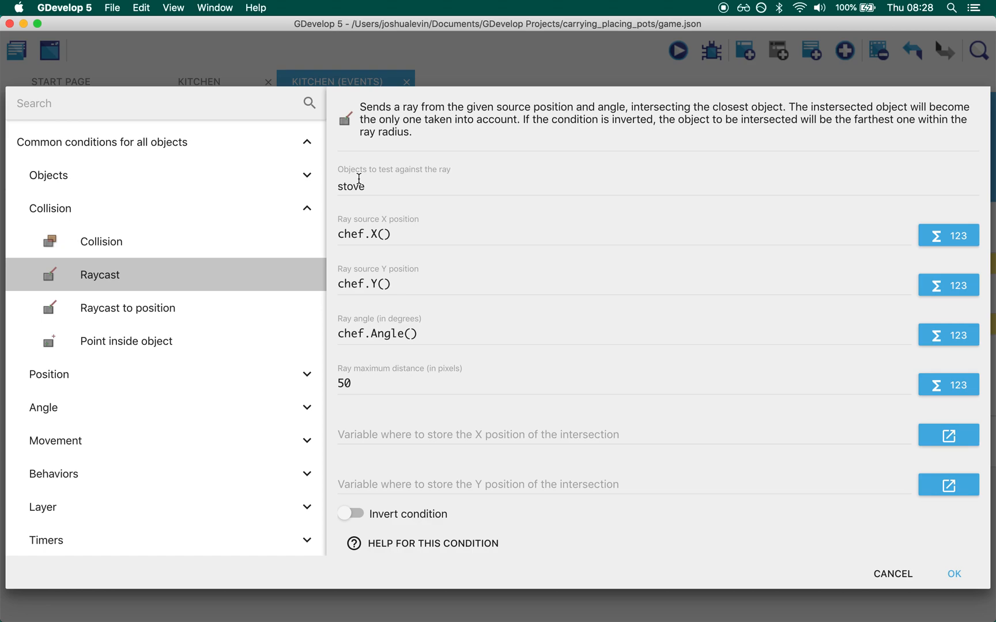
mouse_move(892, 574)
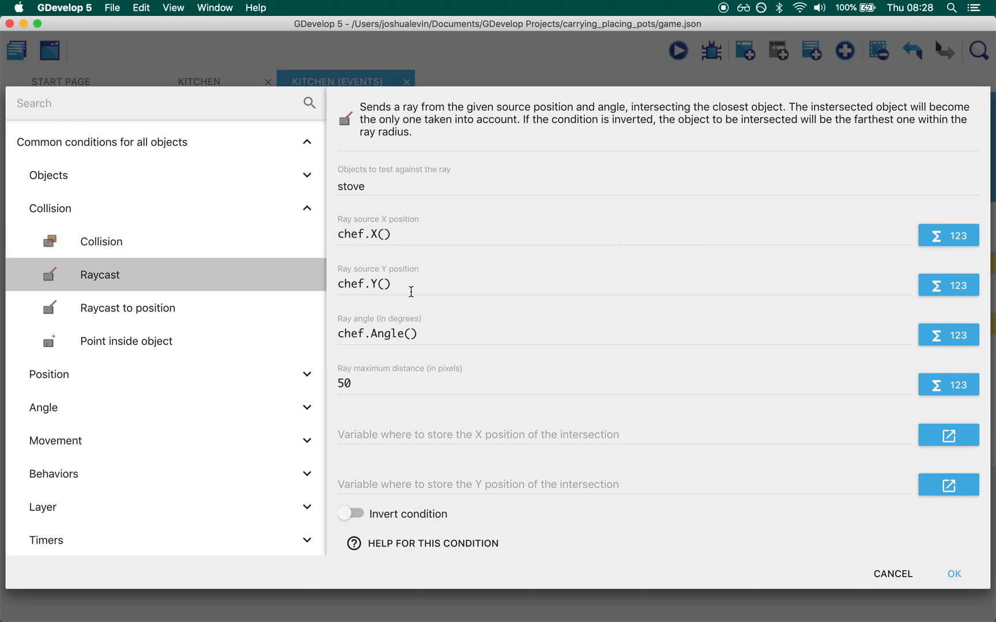
left_click(366, 283)
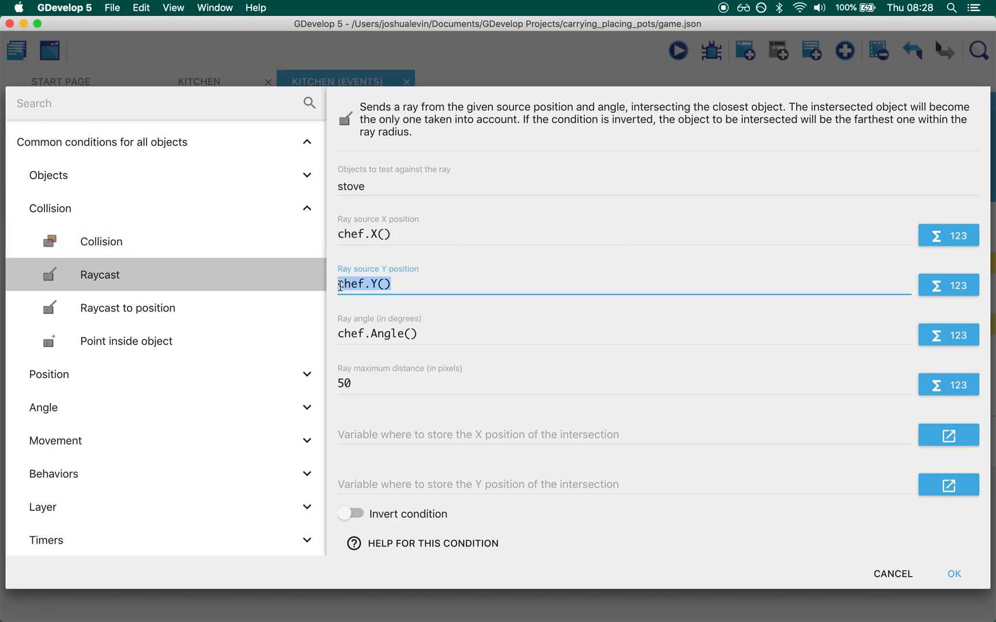
left_click(378, 333)
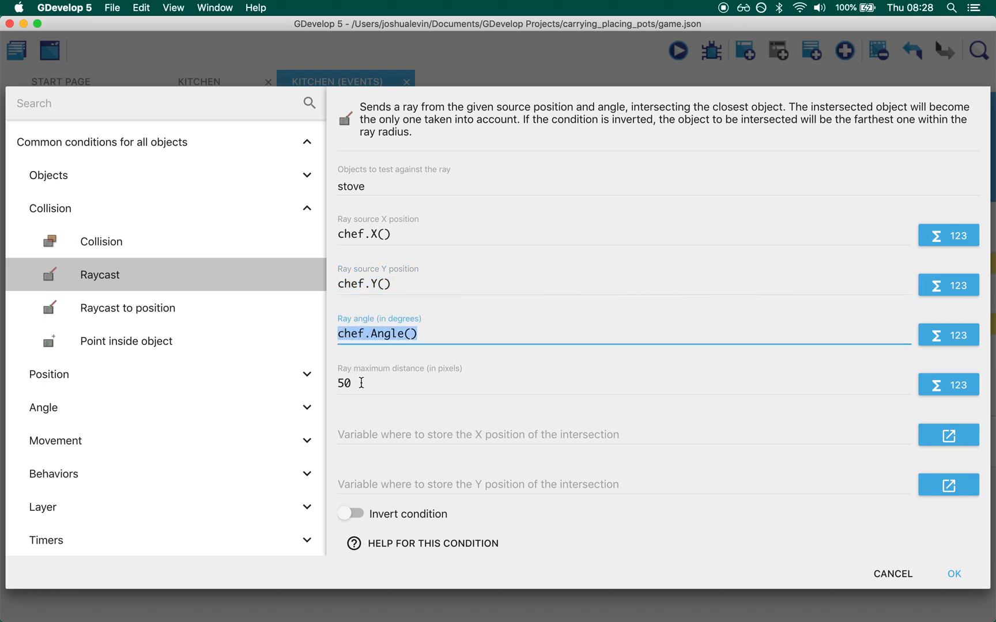
left_click(345, 382)
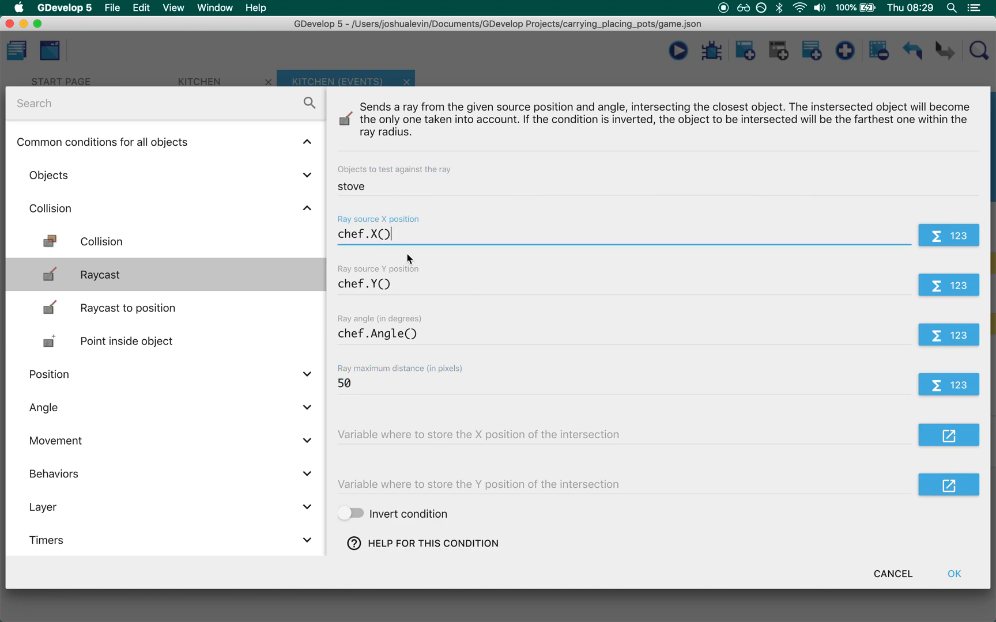
left_click(381, 383)
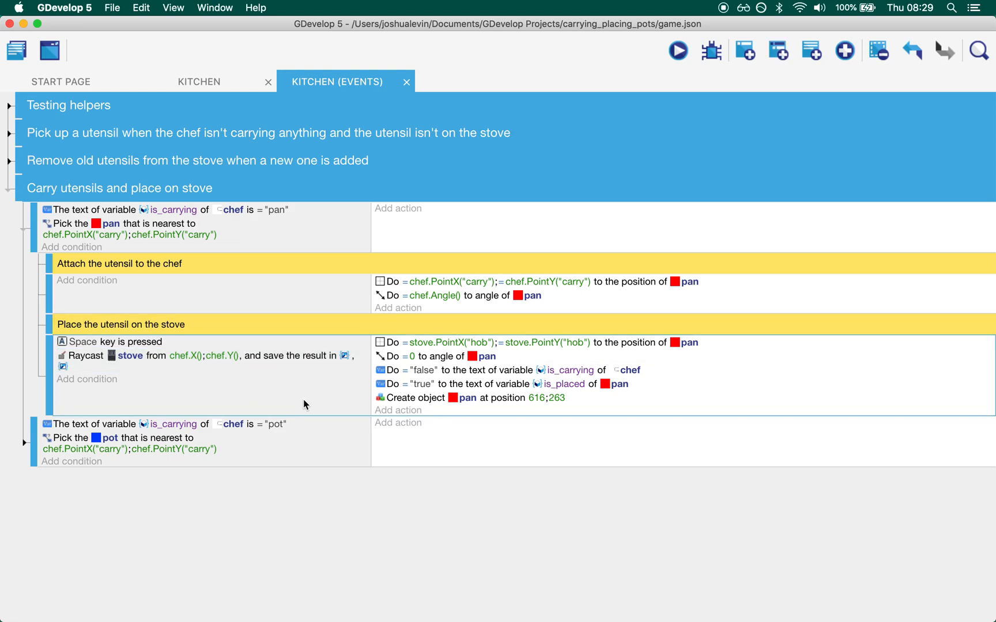
Toggle the carry-and-place group closed and open, then expand 'Remove old utensils from the stove'.
left_click(545, 342)
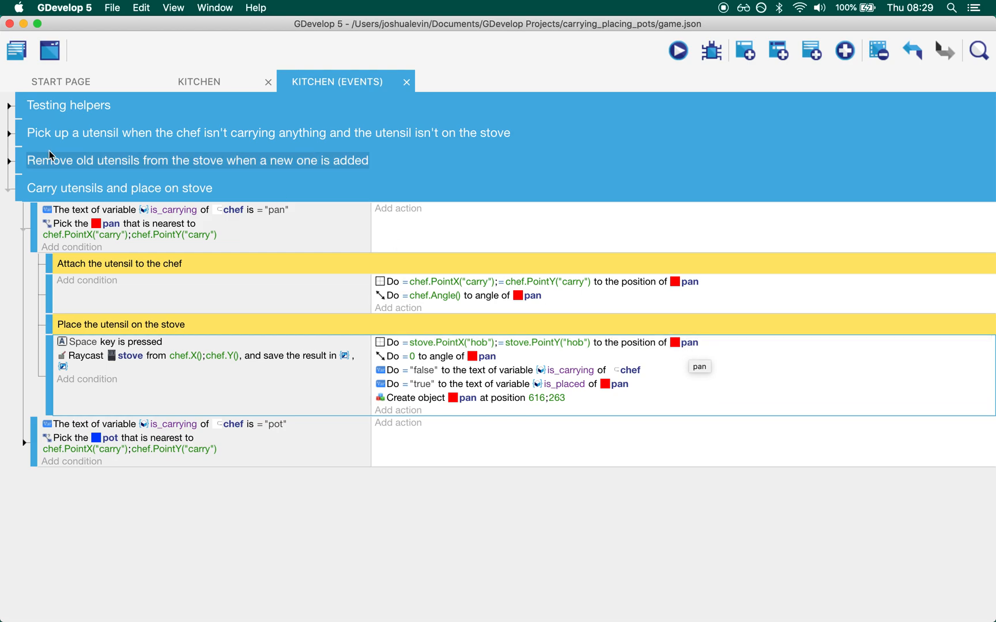
left_click(110, 224)
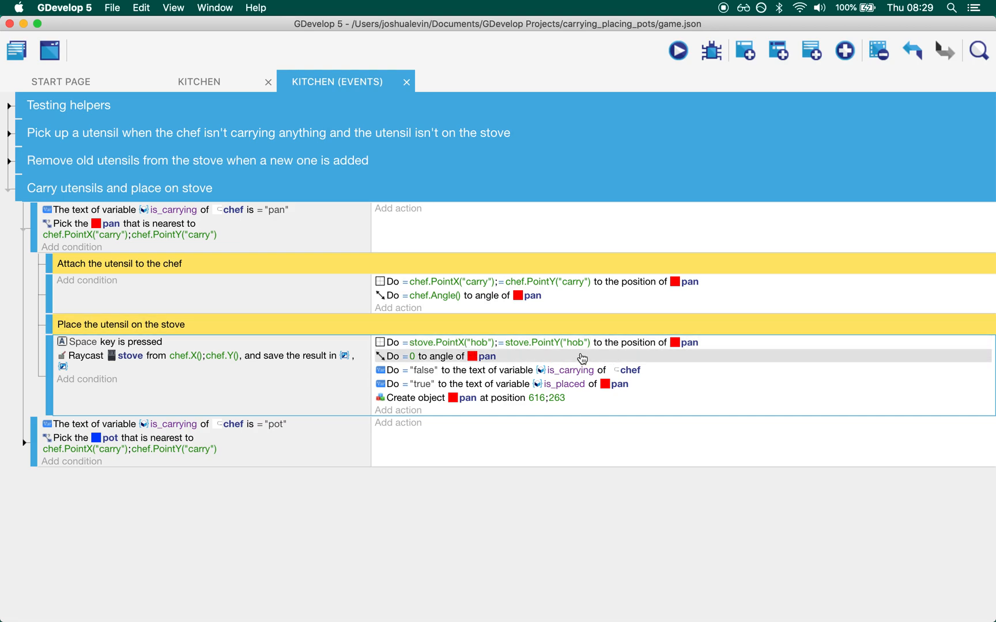
mouse_move(427, 363)
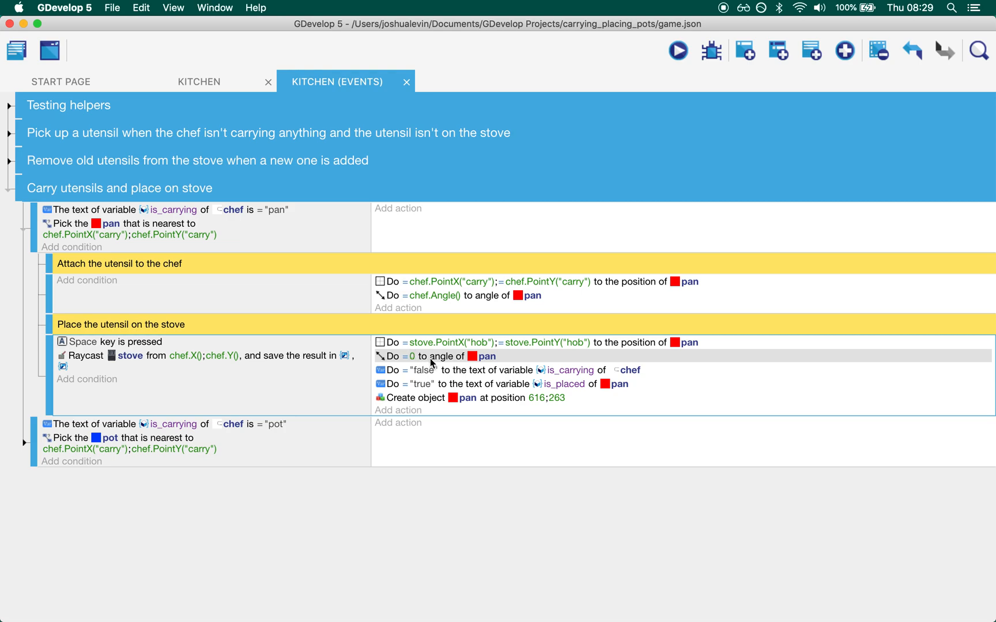
mouse_move(465, 383)
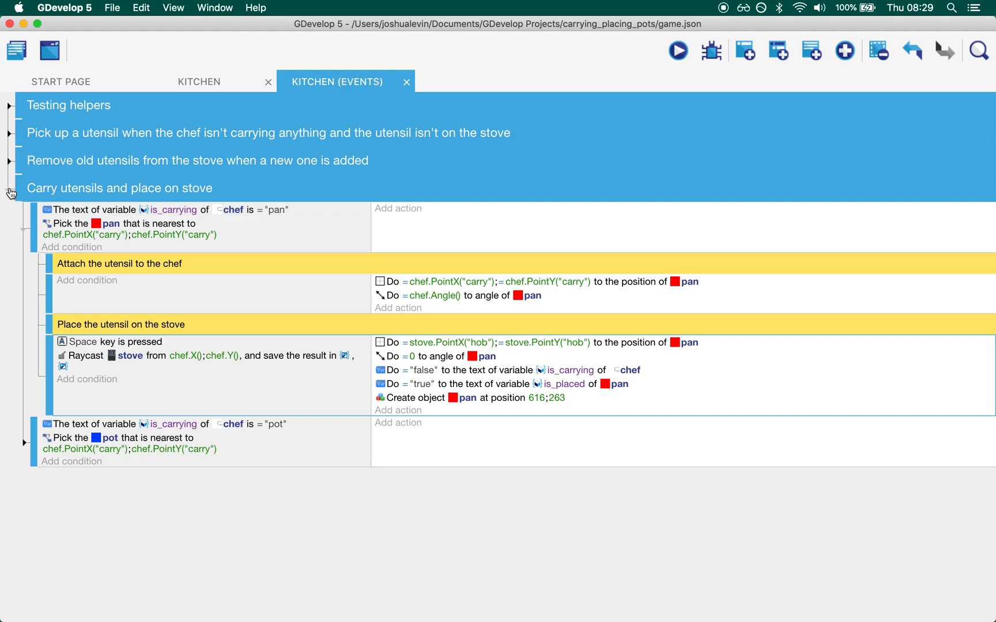
left_click(9, 187)
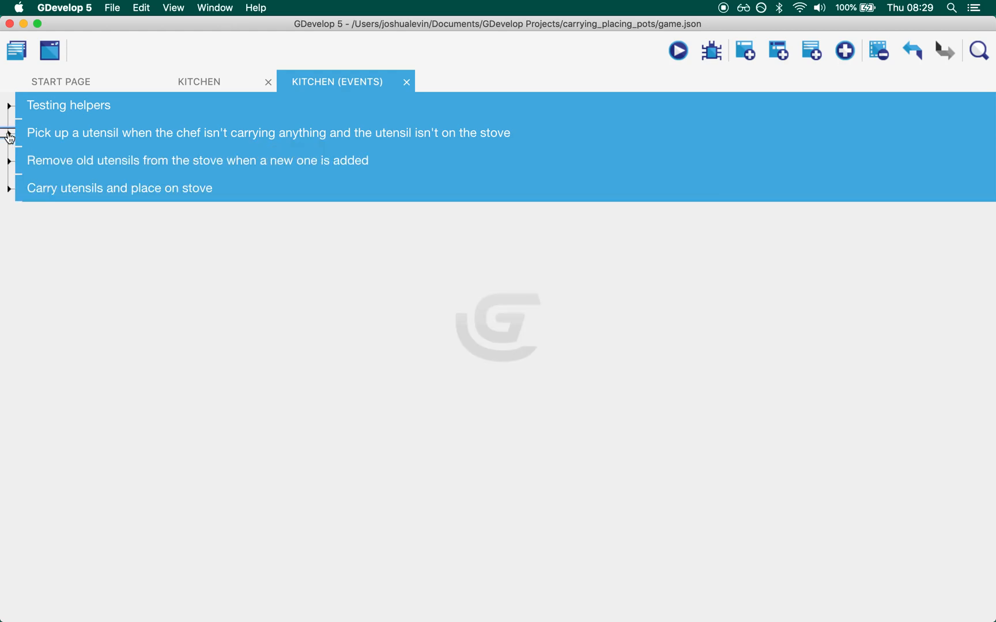
left_click(9, 193)
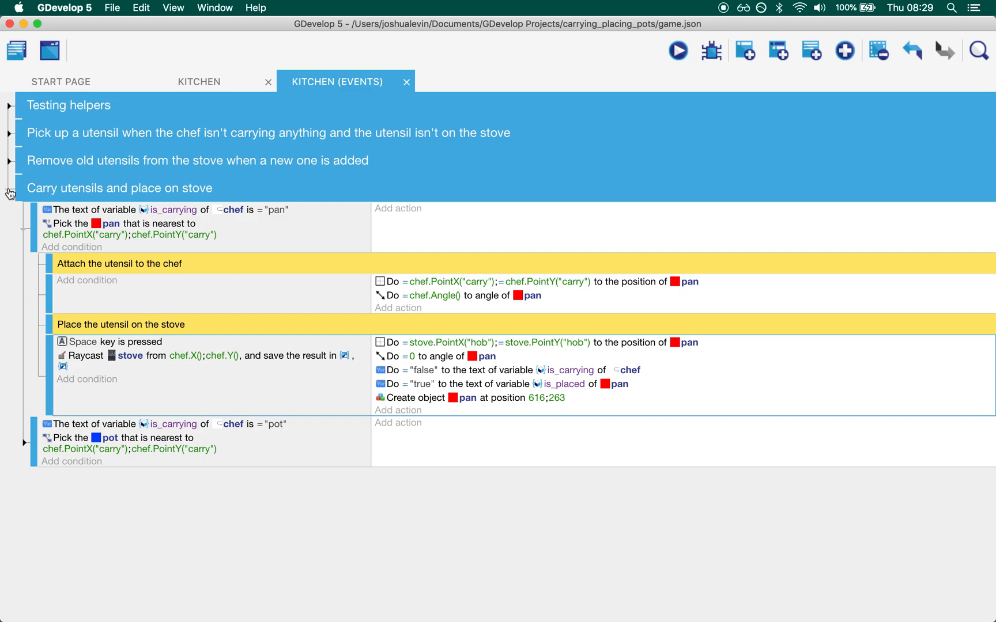
mouse_move(320, 401)
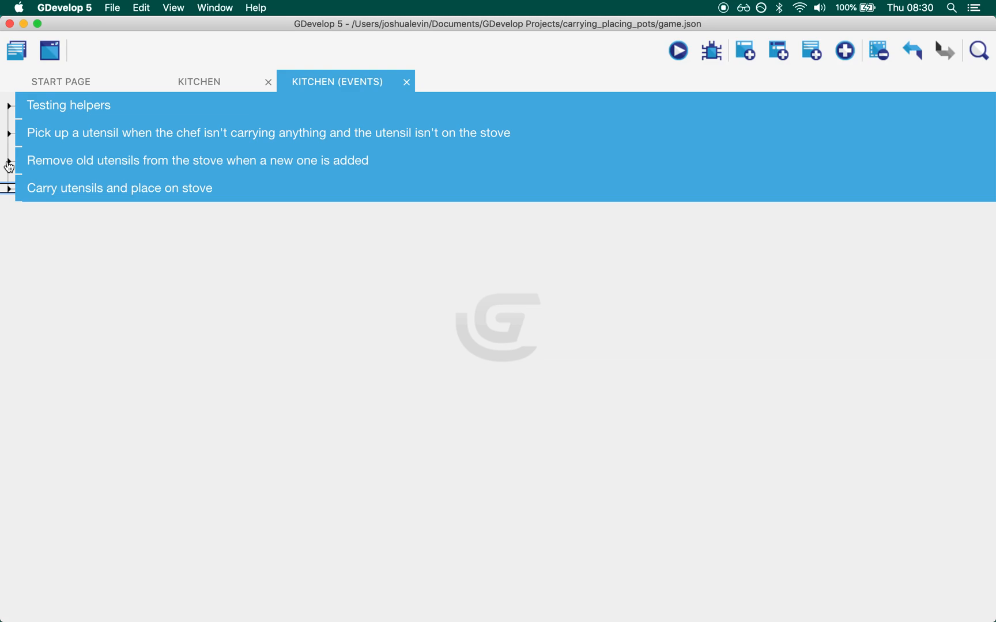
left_click(8, 160)
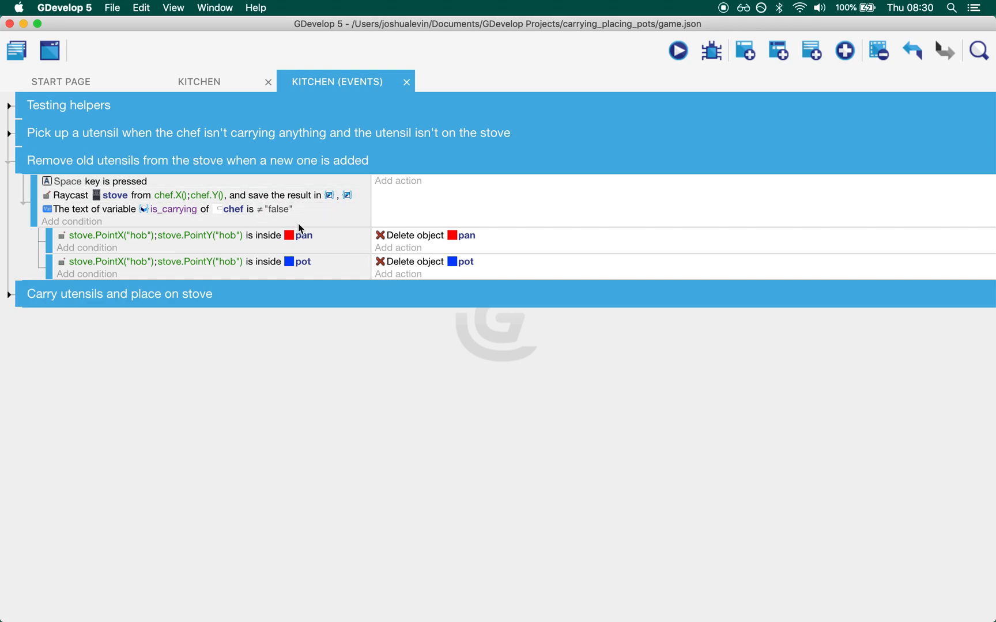
mouse_move(188, 209)
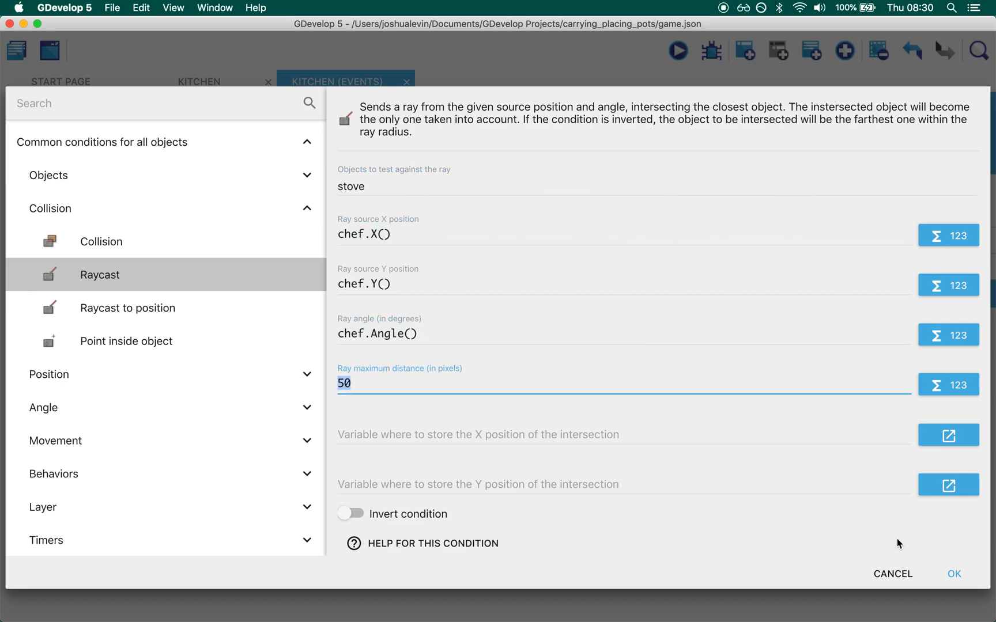
Close the removal group's raycast condition and bring up the pan point-inside-object condition.
left_click(953, 574)
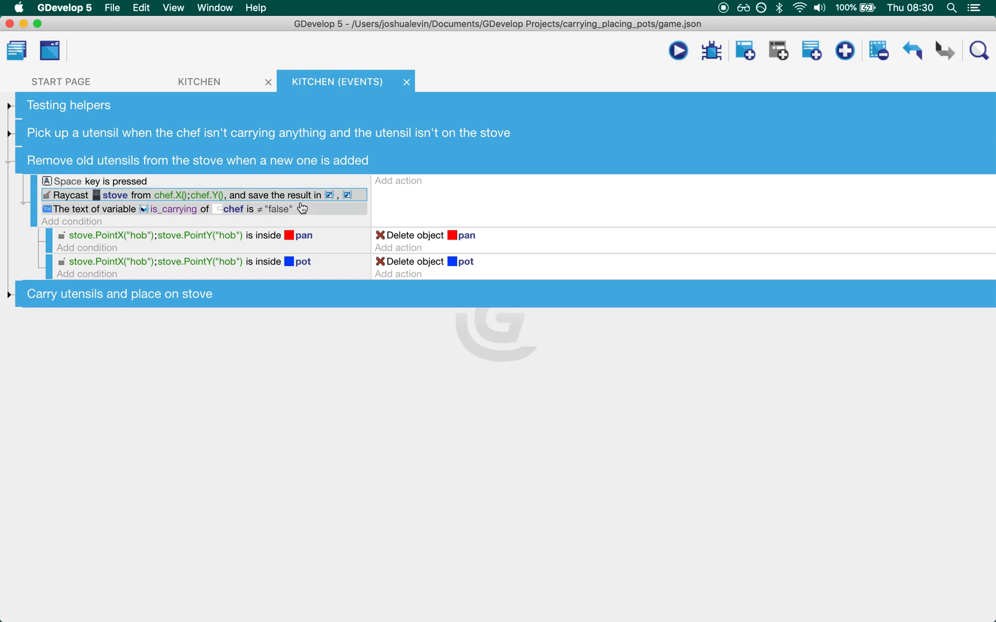
mouse_move(303, 212)
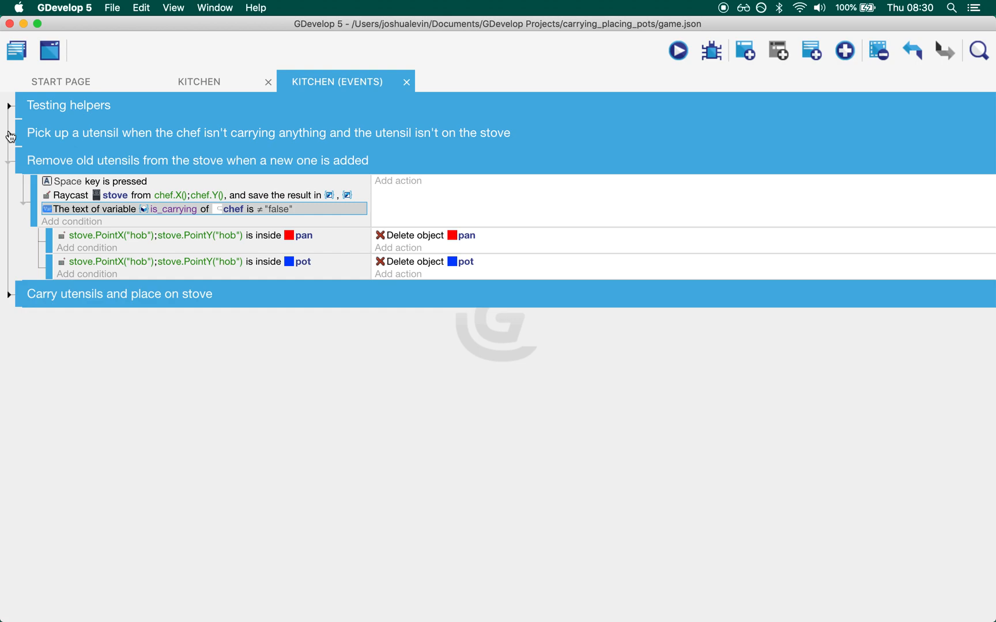
mouse_move(336, 243)
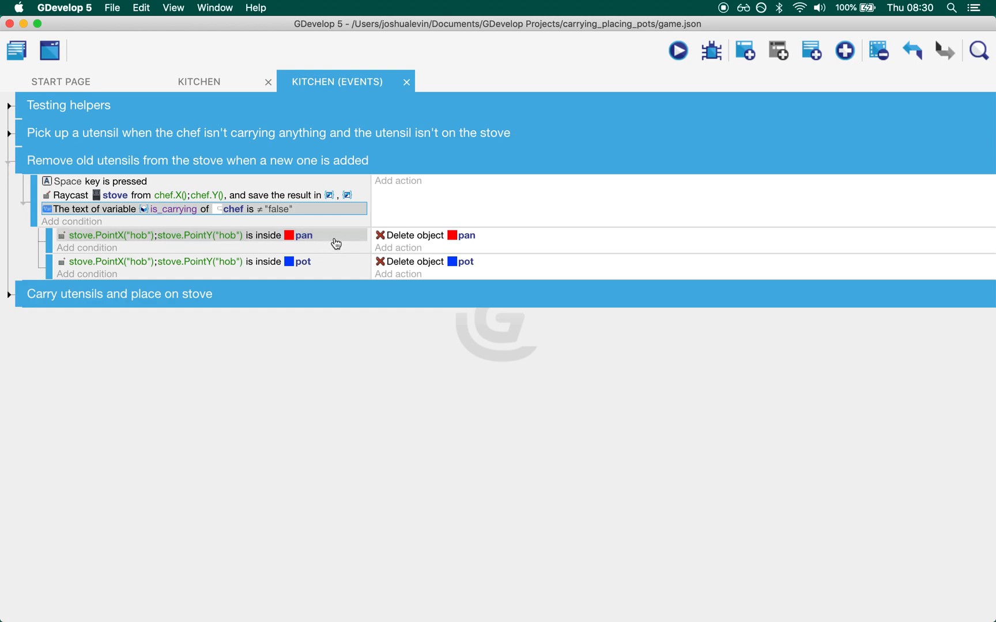
left_click(185, 260)
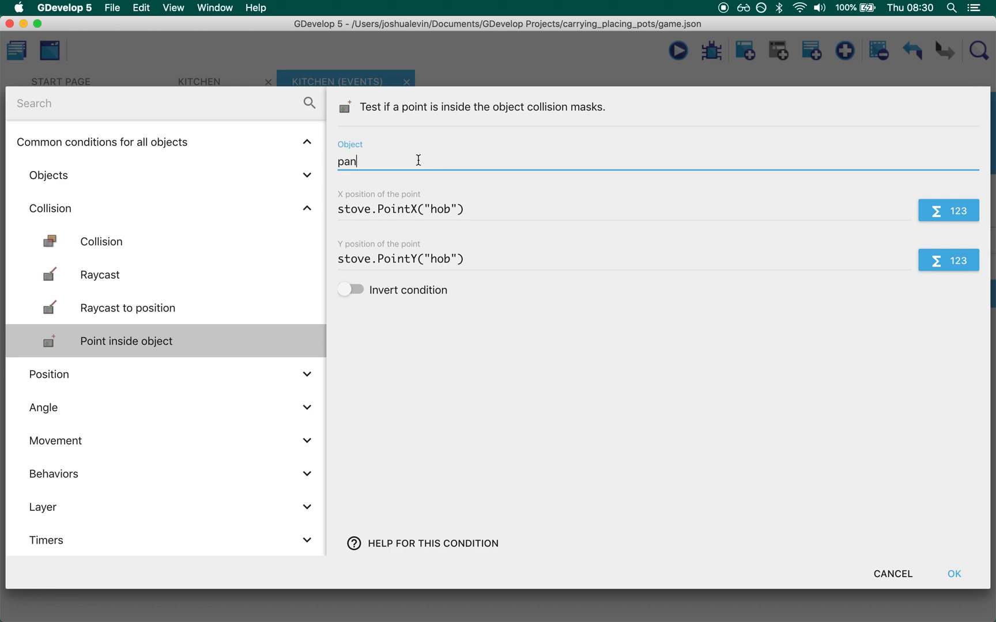
mouse_move(481, 253)
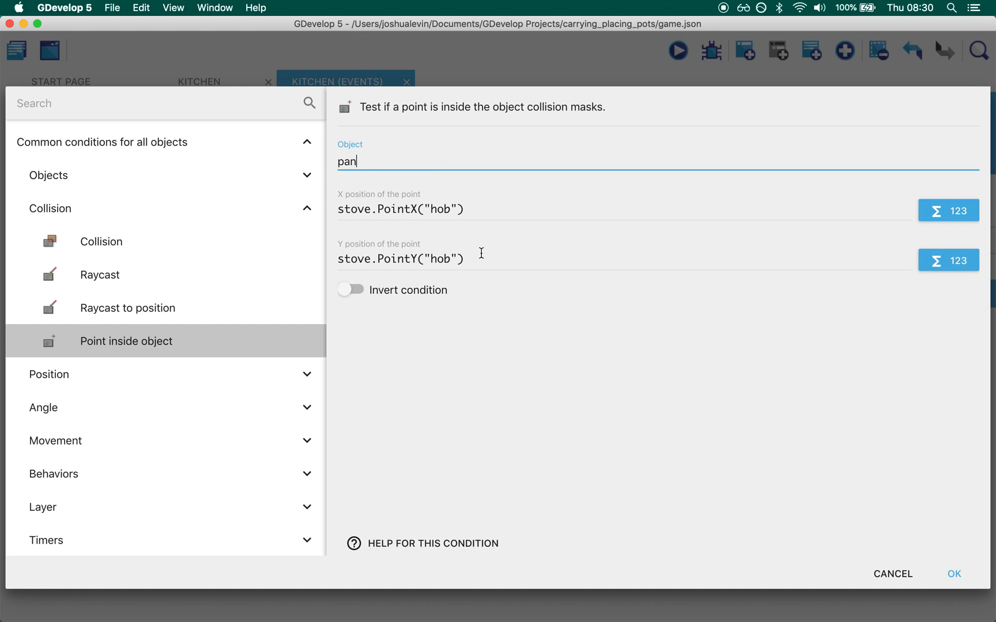
mouse_move(420, 233)
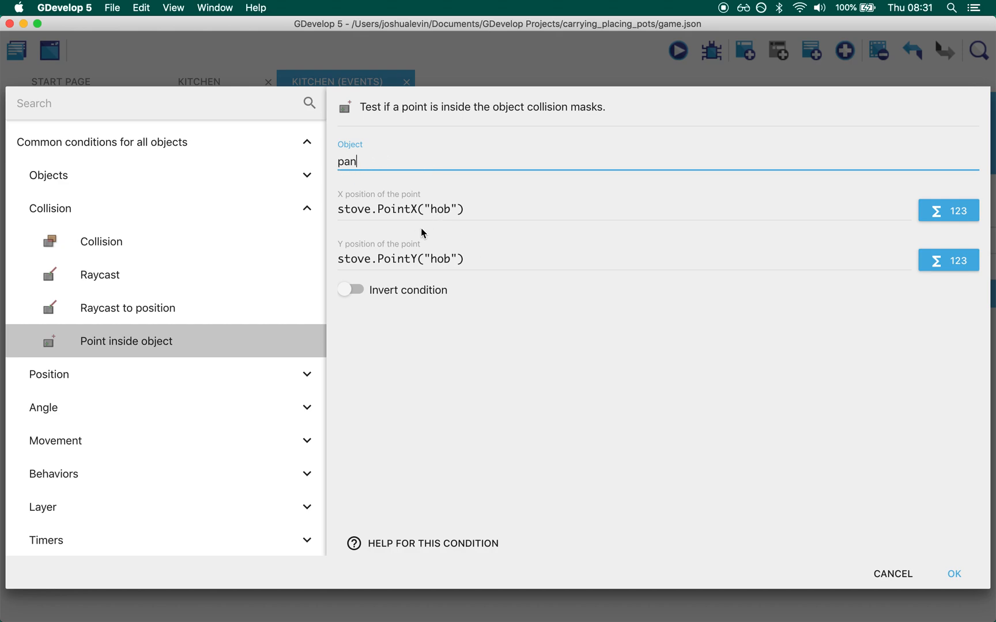
mouse_move(476, 311)
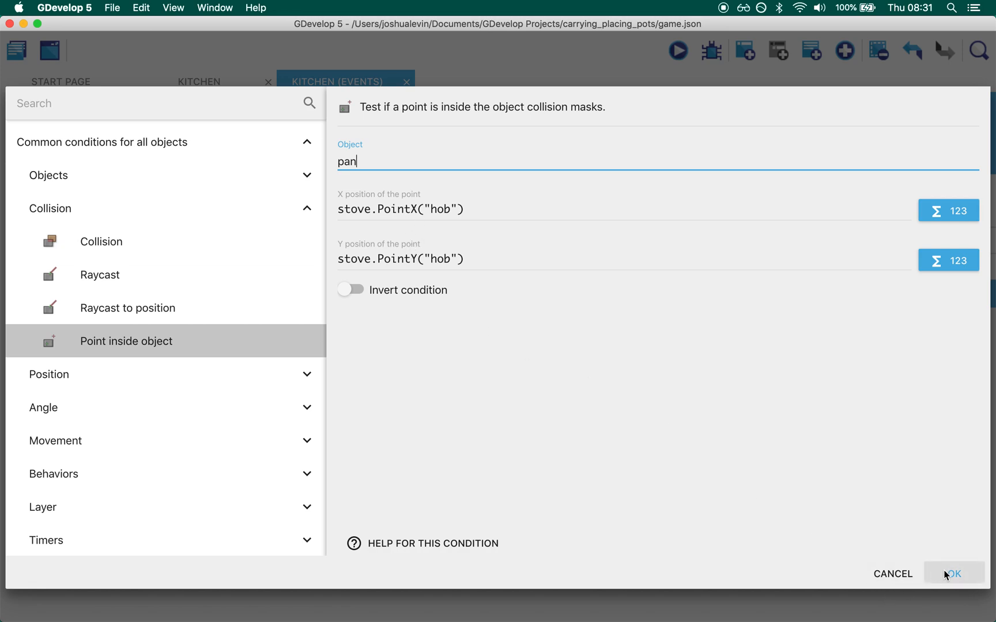
Leave the pan condition unchanged and expand the carry-and-place group below the removal events.
left_click(950, 573)
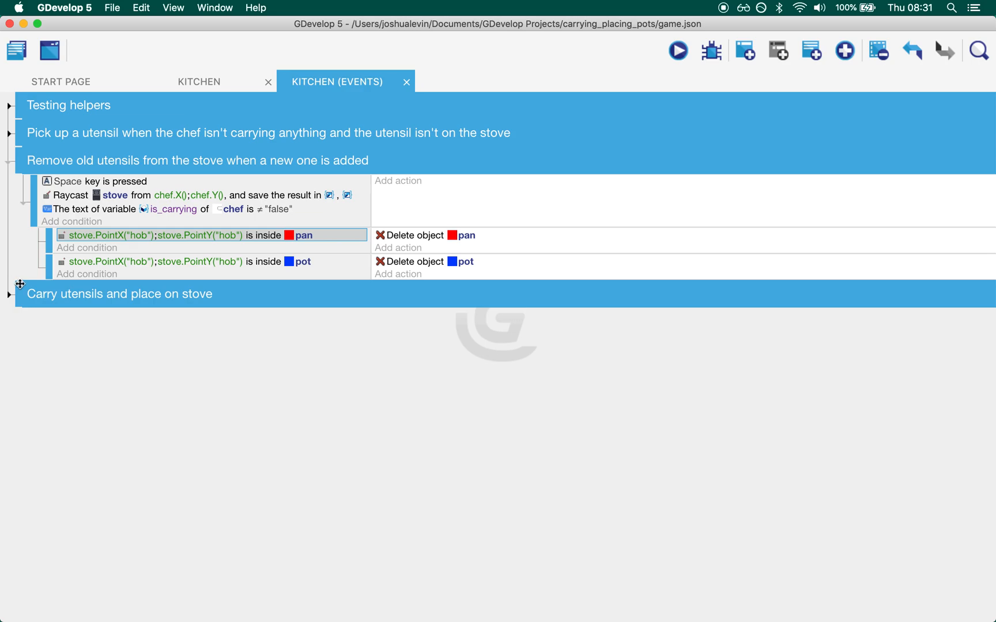
left_click(9, 294)
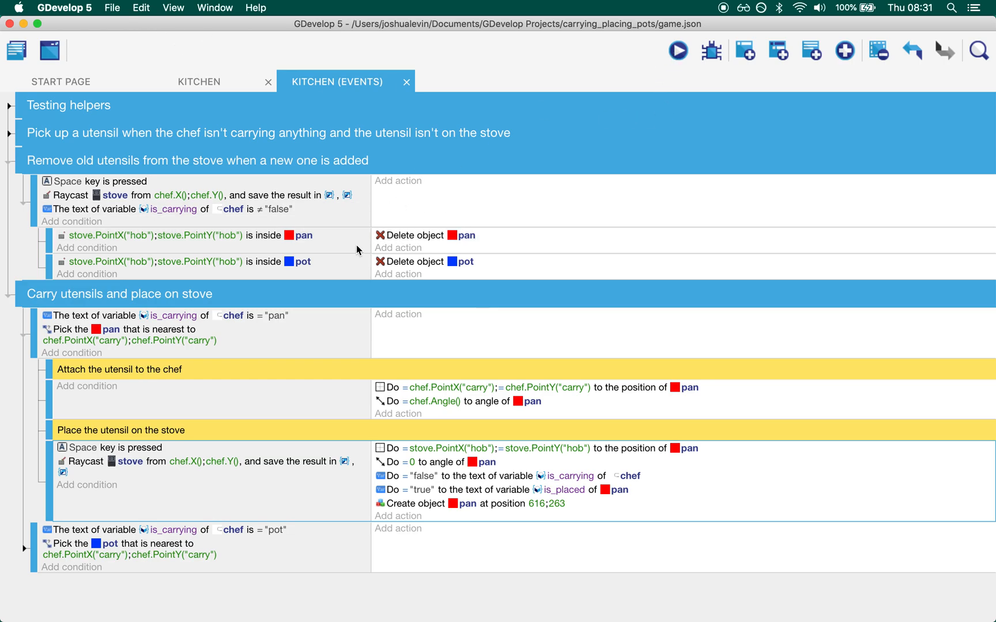
left_click(677, 50)
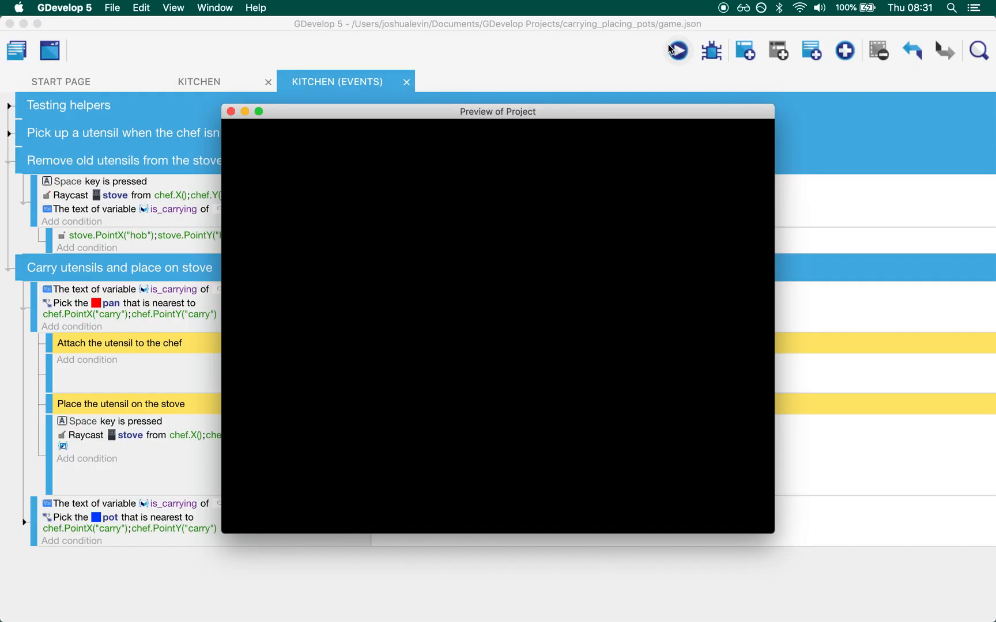
left_click(676, 51)
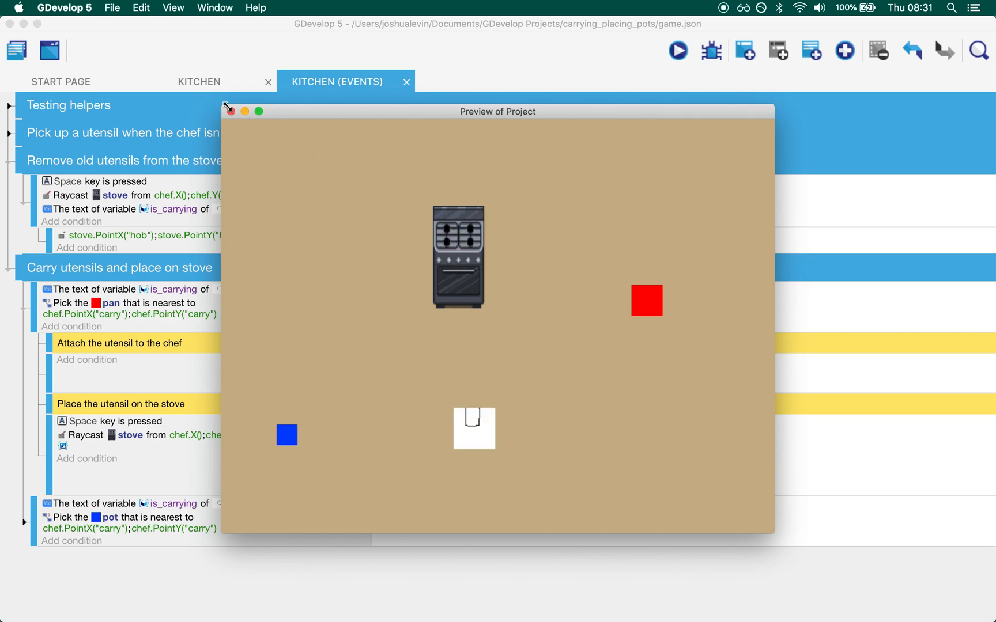
left_click(229, 111)
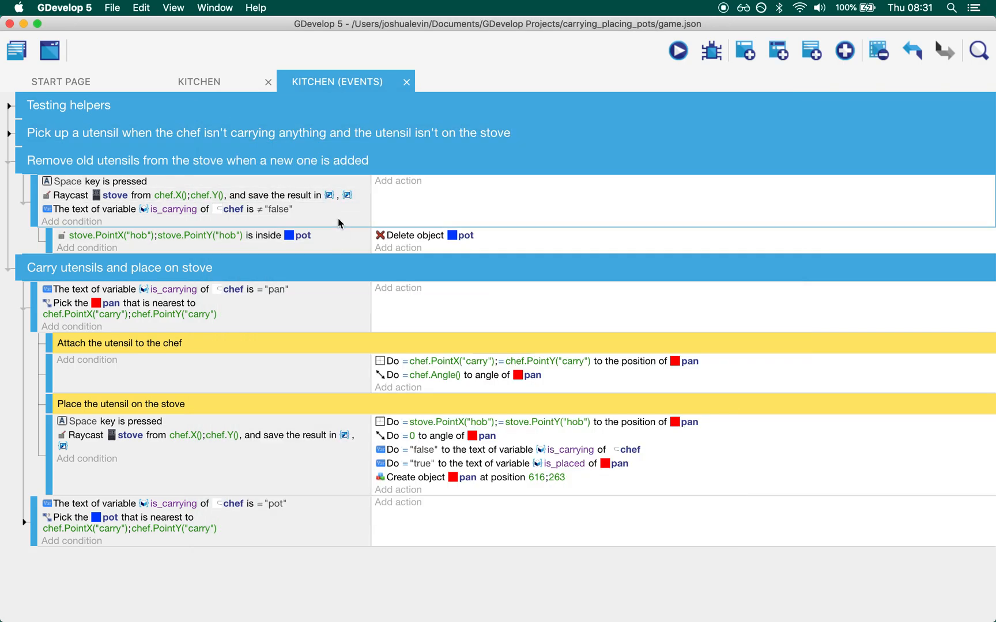
left_click(11, 299)
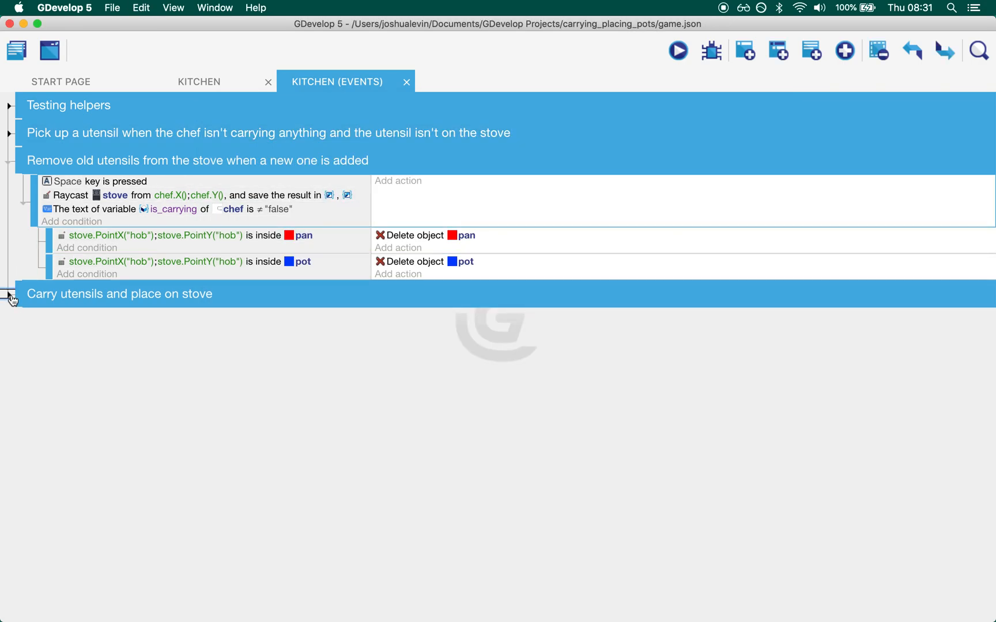
left_click(9, 297)
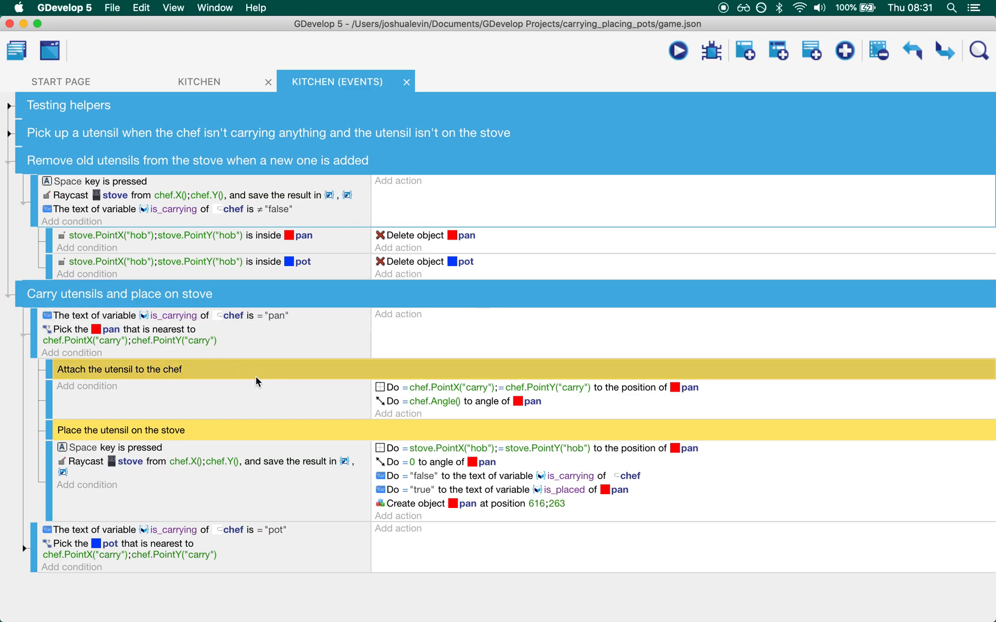
mouse_move(636, 527)
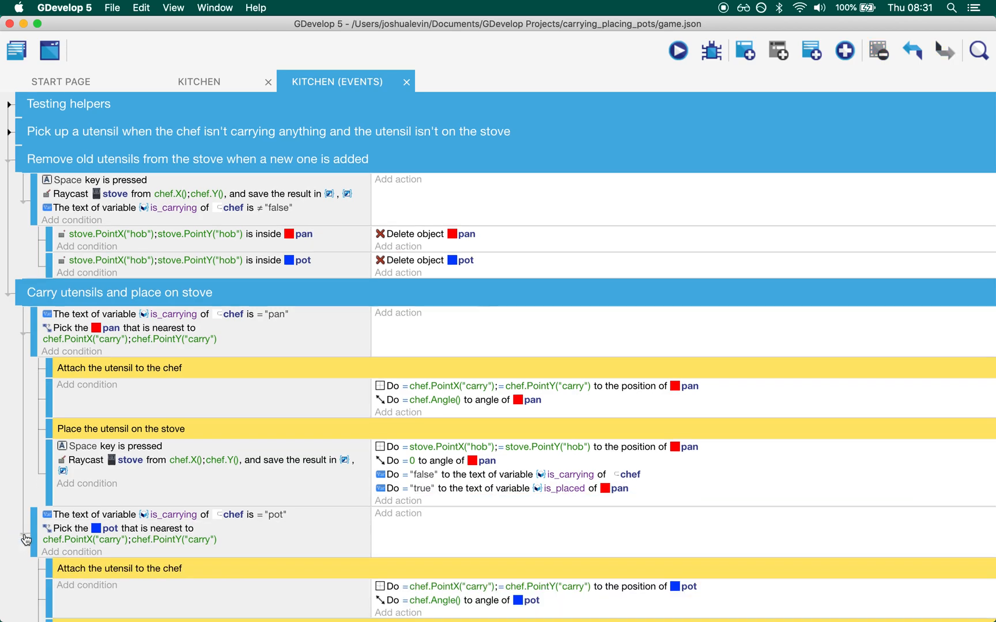
Scroll past the pot events and return to the kitchen scene editor.
scroll("down", 3)
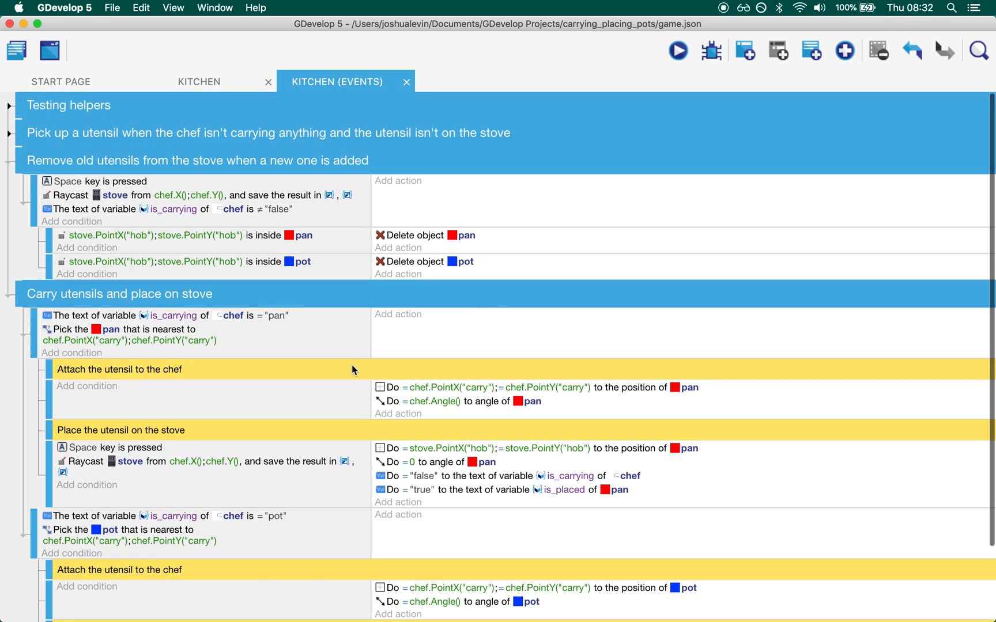
left_click(198, 82)
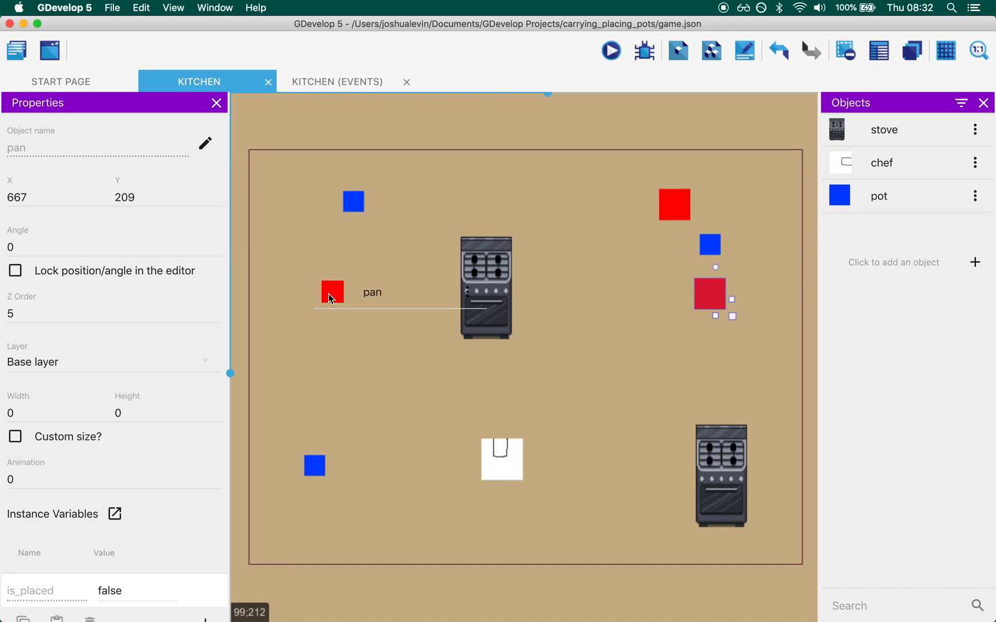
Place a new pan beside the upper stove, preview the scene, then return to the events sheet.
left_click(373, 338)
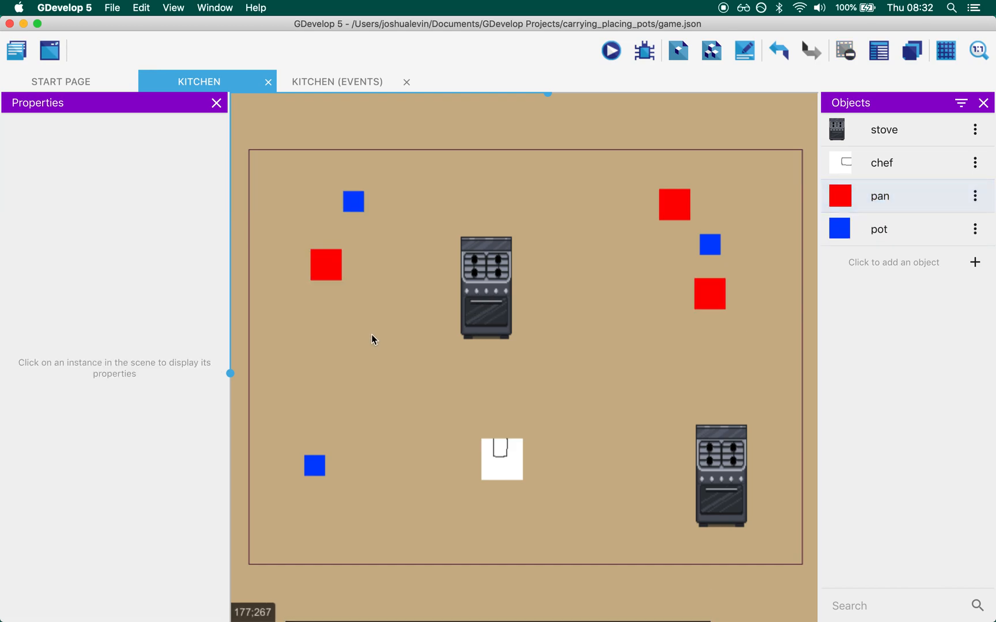
mouse_move(790, 210)
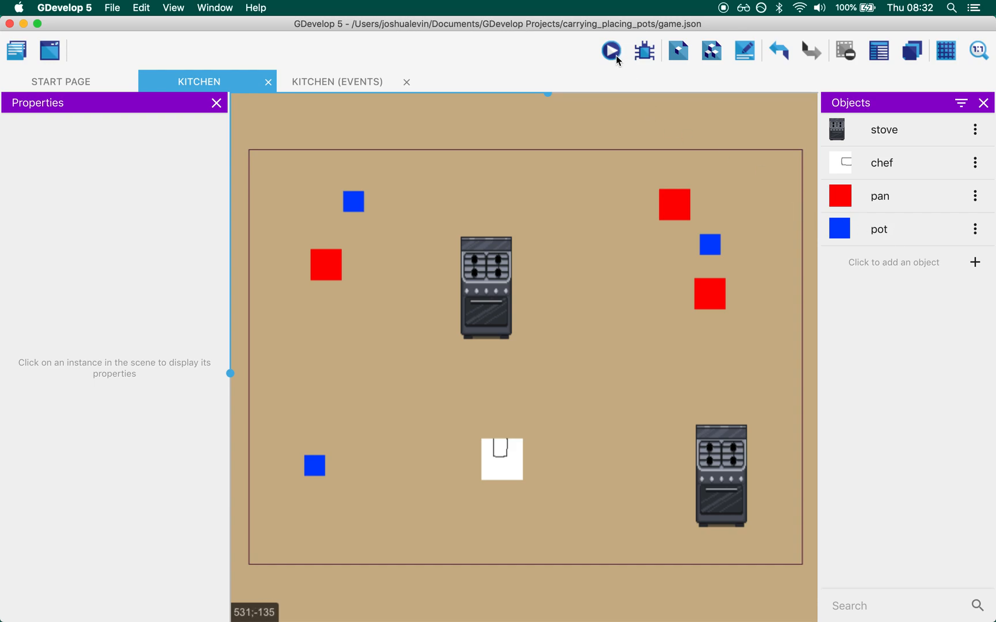
left_click(611, 50)
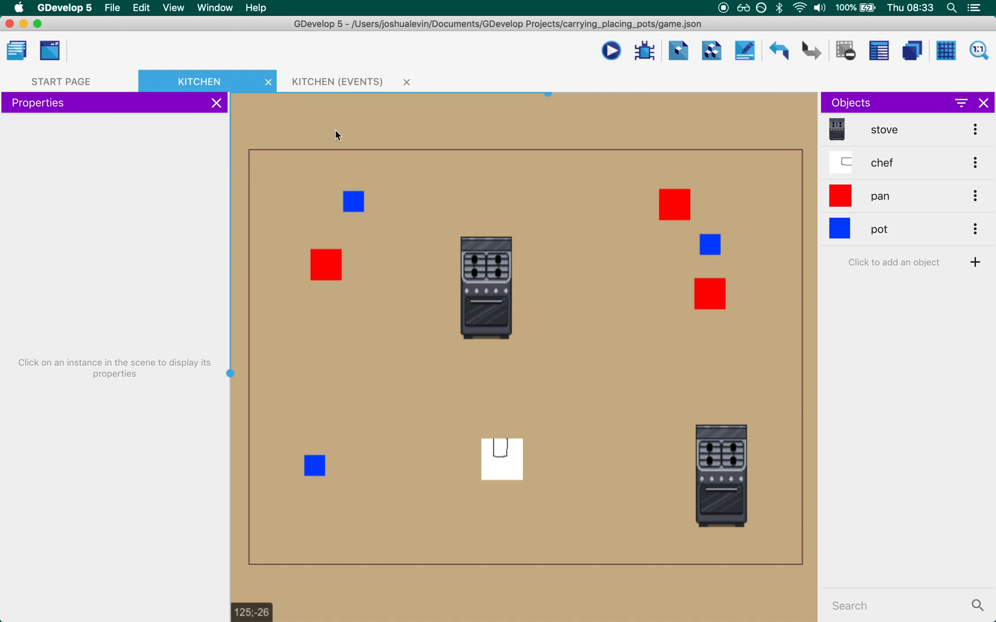
left_click(337, 82)
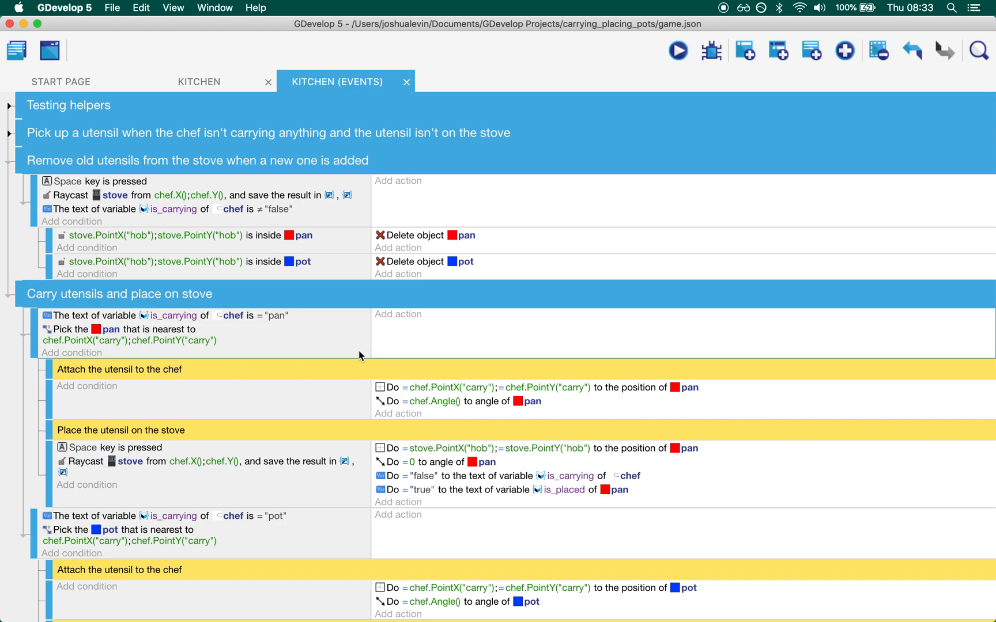
mouse_move(366, 351)
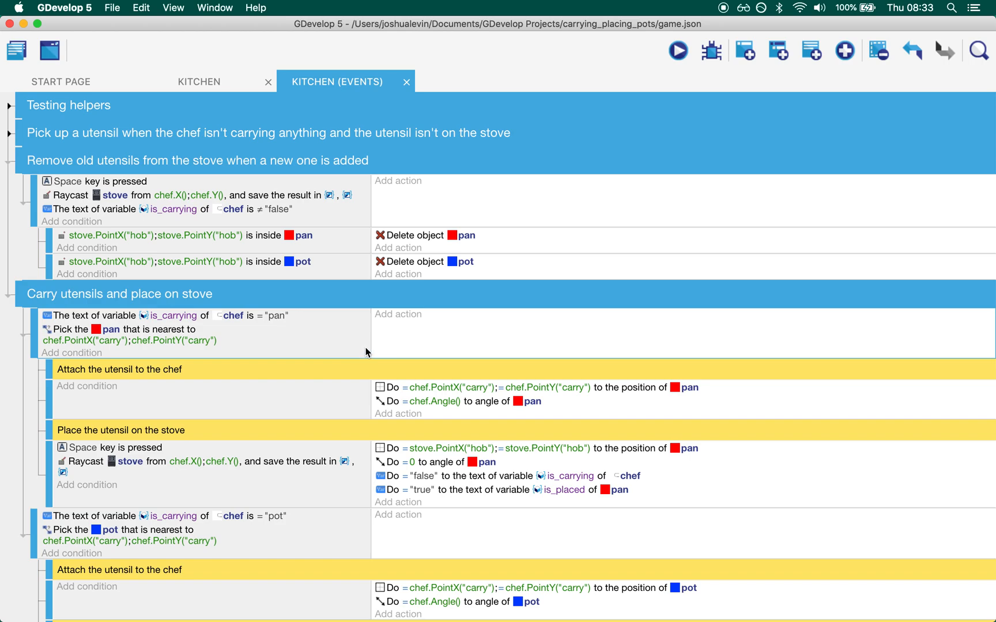